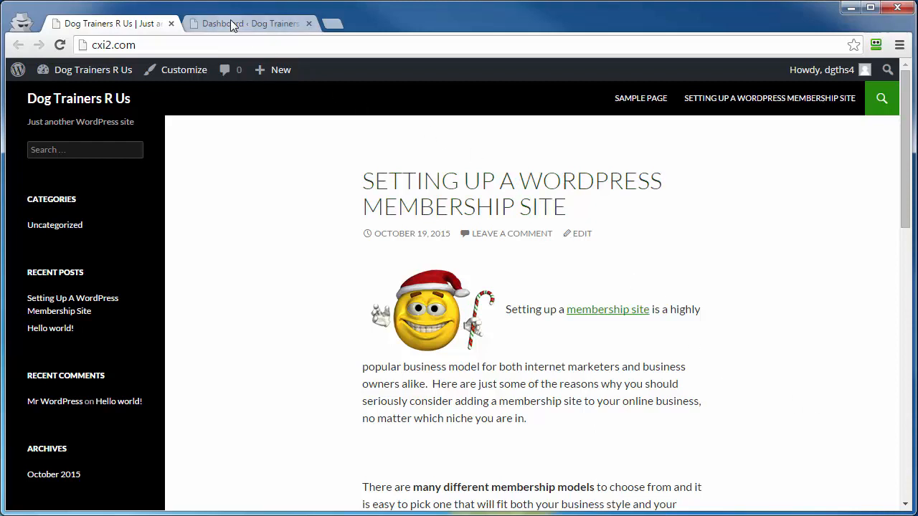
Switch from the public Dog Trainers R Us site to the wp-admin Dashboard.
left_click(237, 23)
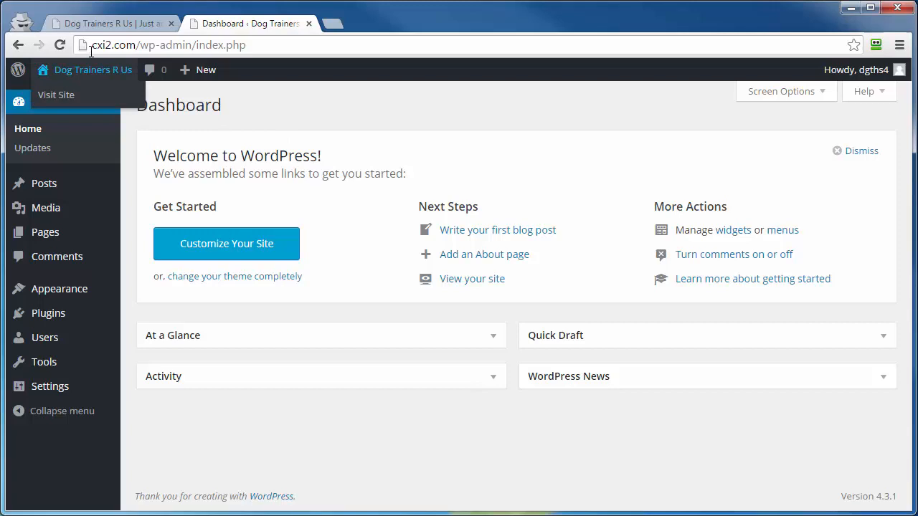
mouse_move(215, 80)
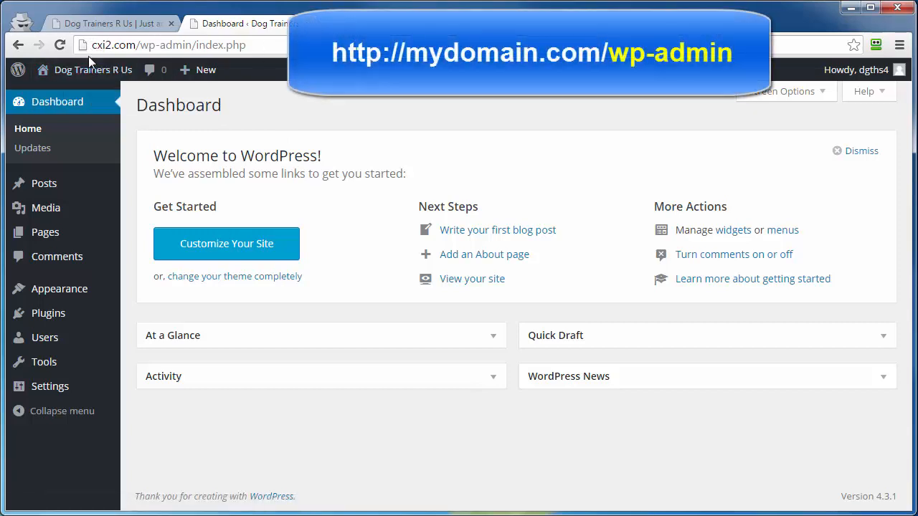
mouse_move(146, 64)
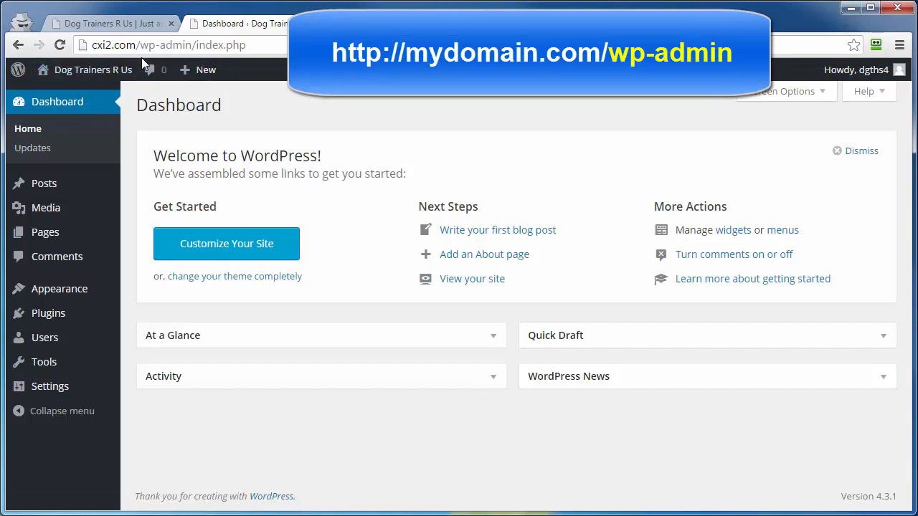
mouse_move(421, 293)
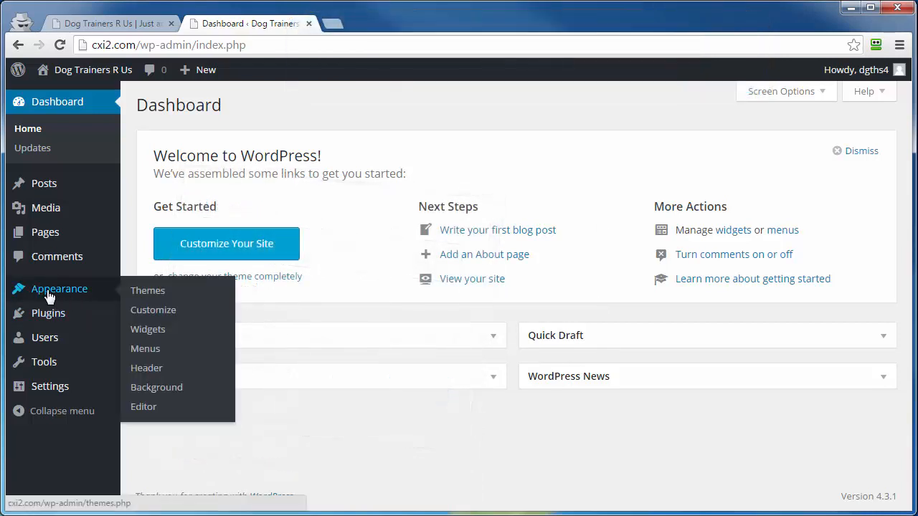
mouse_move(112, 294)
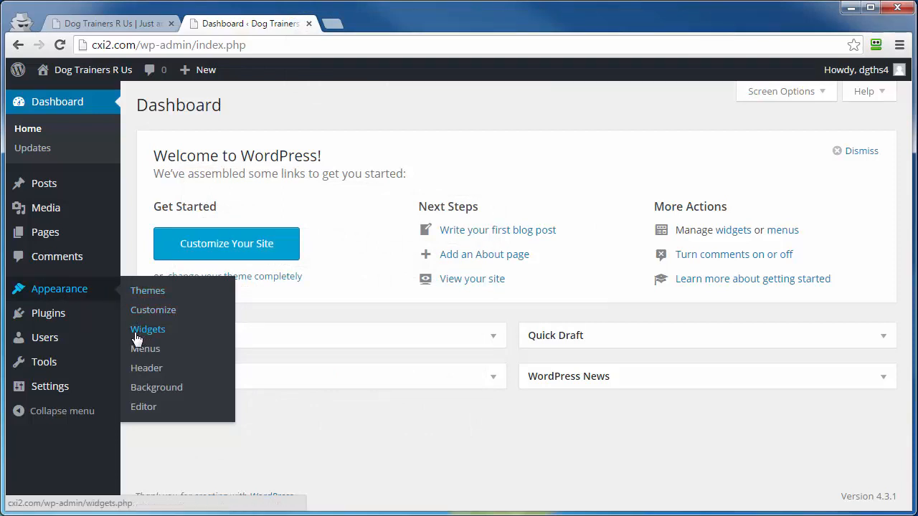
Go to Appearance > Widgets to reach the widgets management page.
left_click(147, 329)
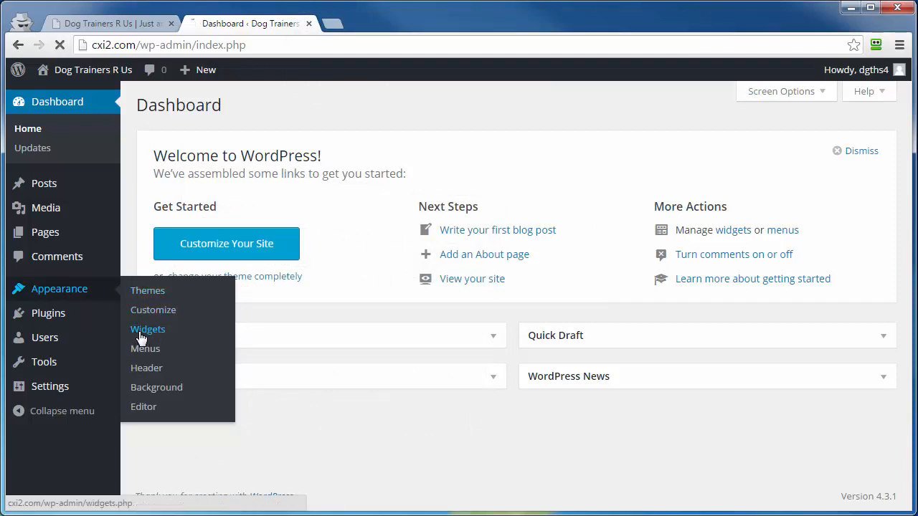
left_click(147, 328)
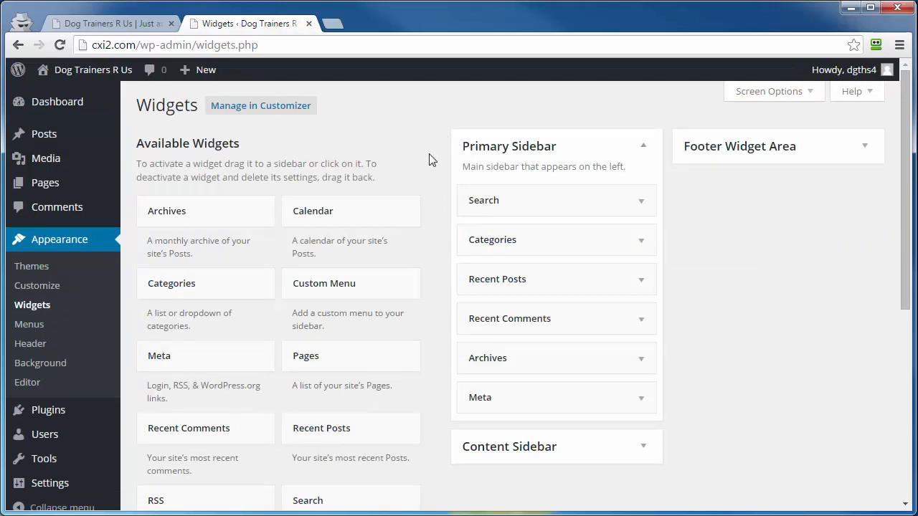
mouse_move(788, 155)
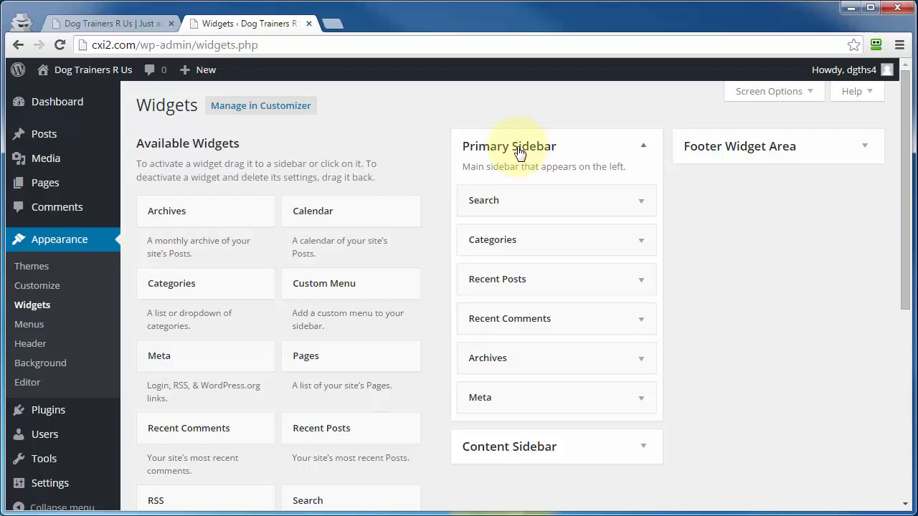
mouse_move(401, 411)
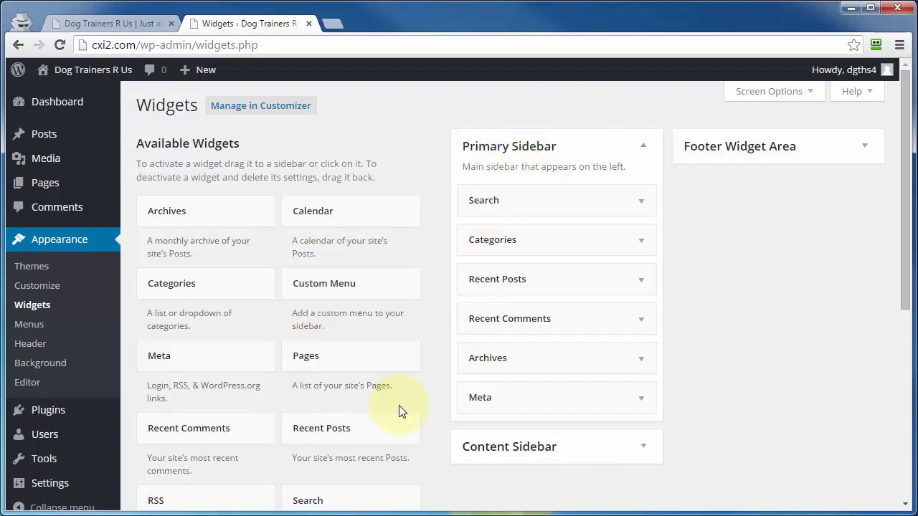
mouse_move(763, 350)
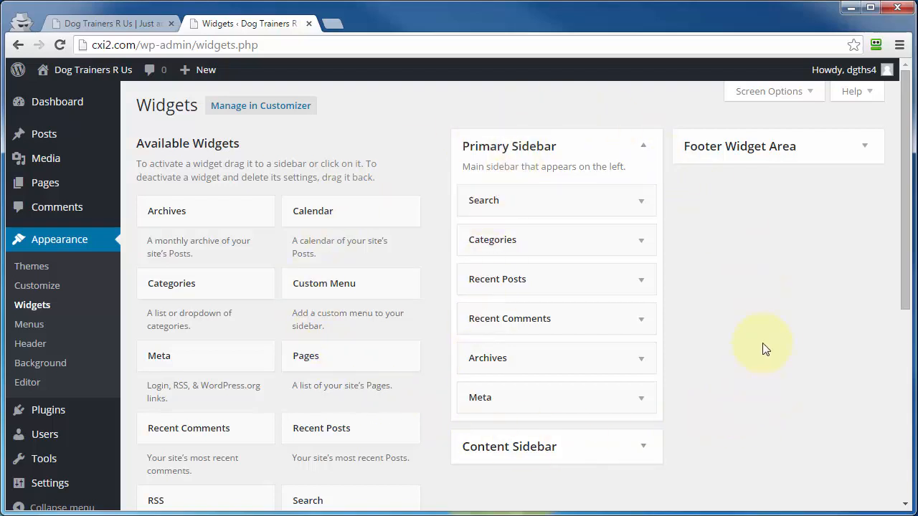
mouse_move(657, 126)
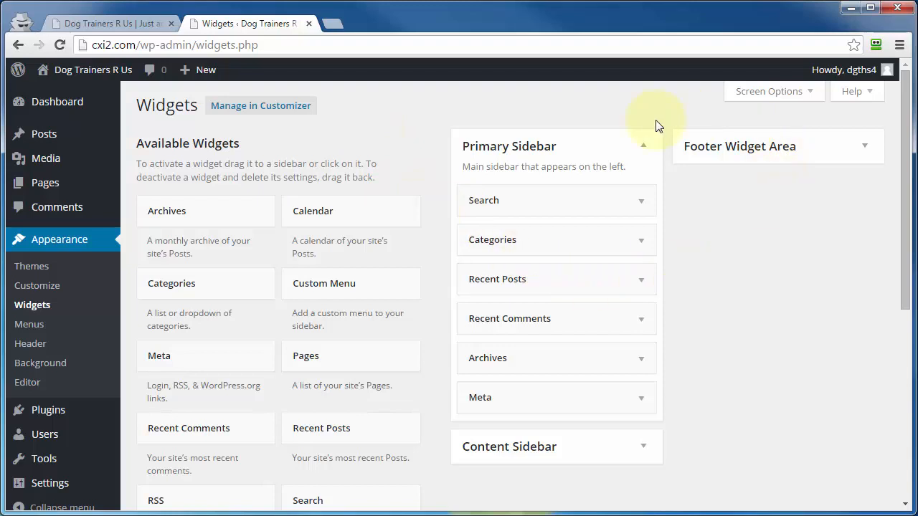
mouse_move(488, 167)
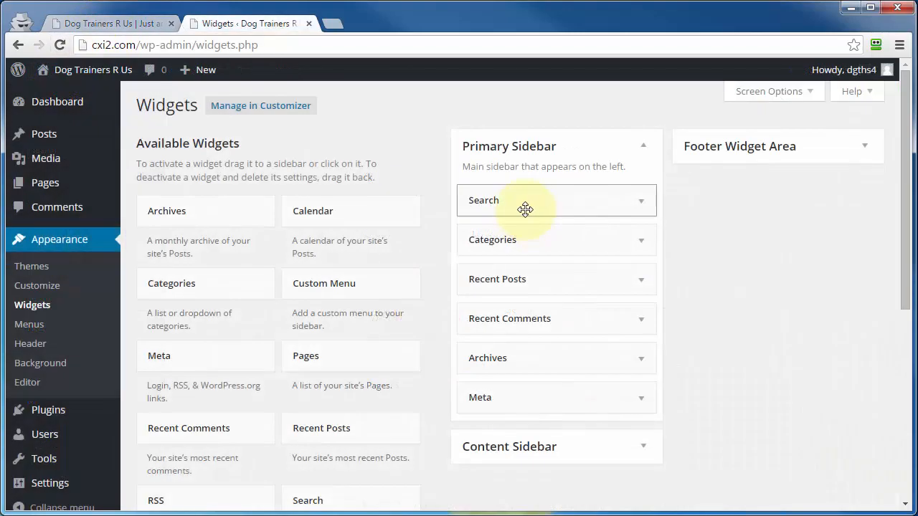
mouse_move(534, 210)
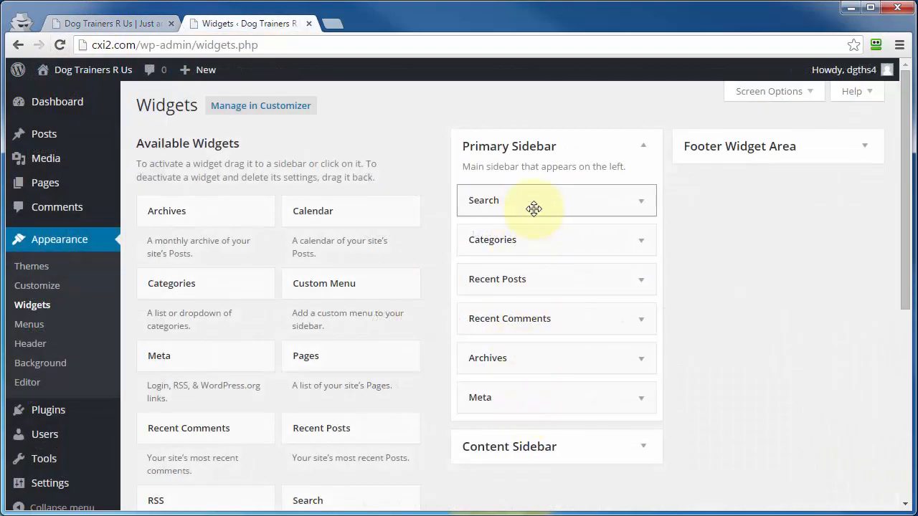
mouse_move(476, 243)
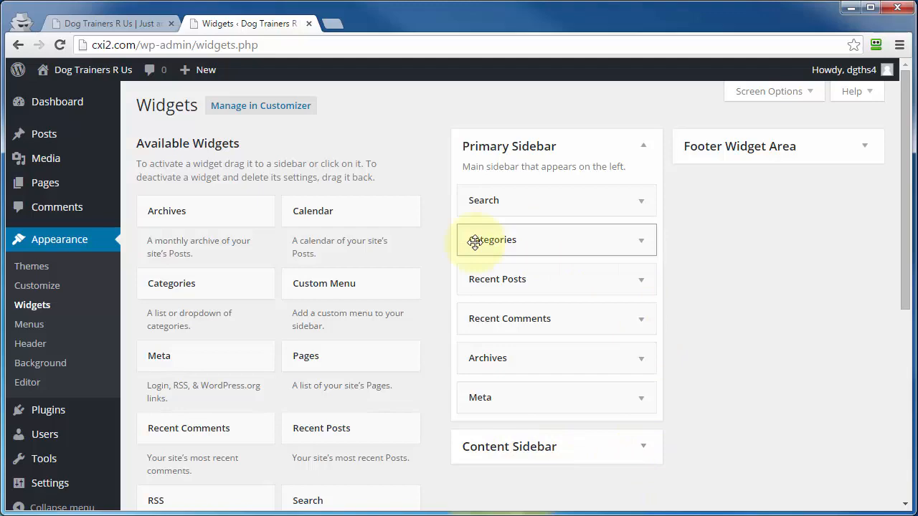
left_click(107, 23)
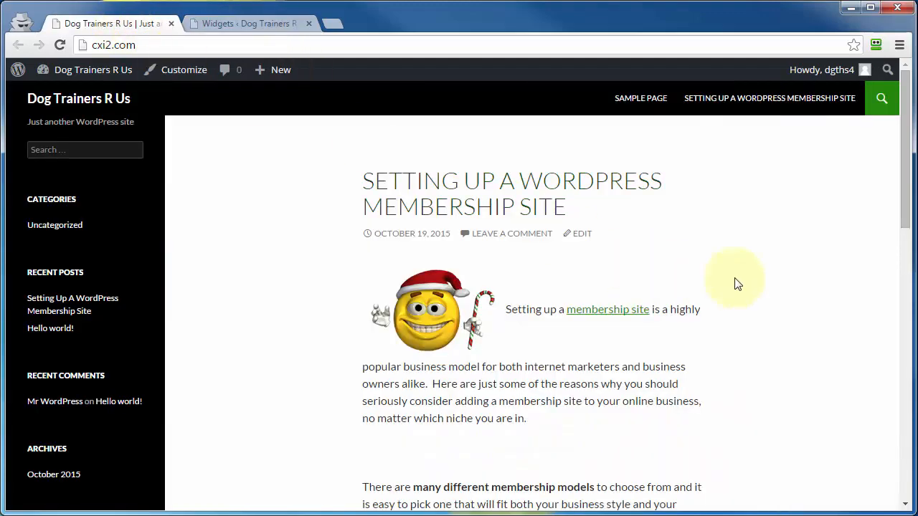
mouse_move(644, 289)
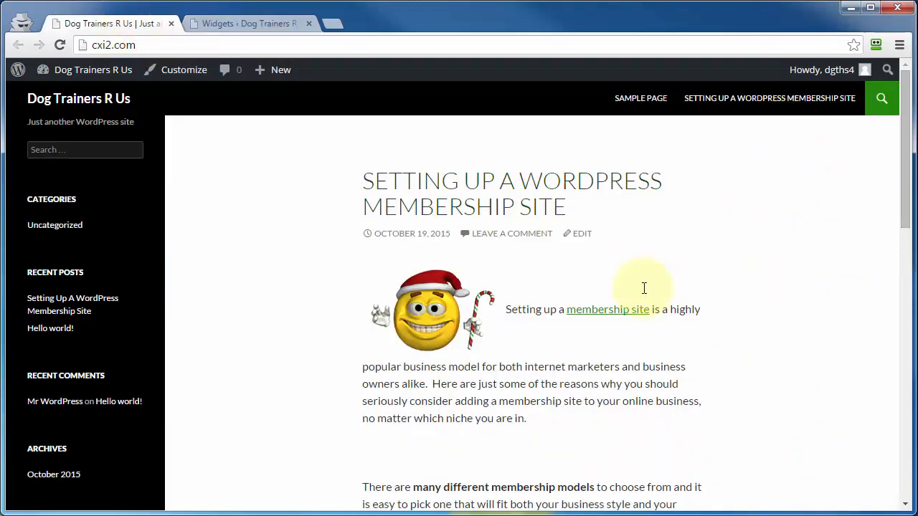
left_click(247, 23)
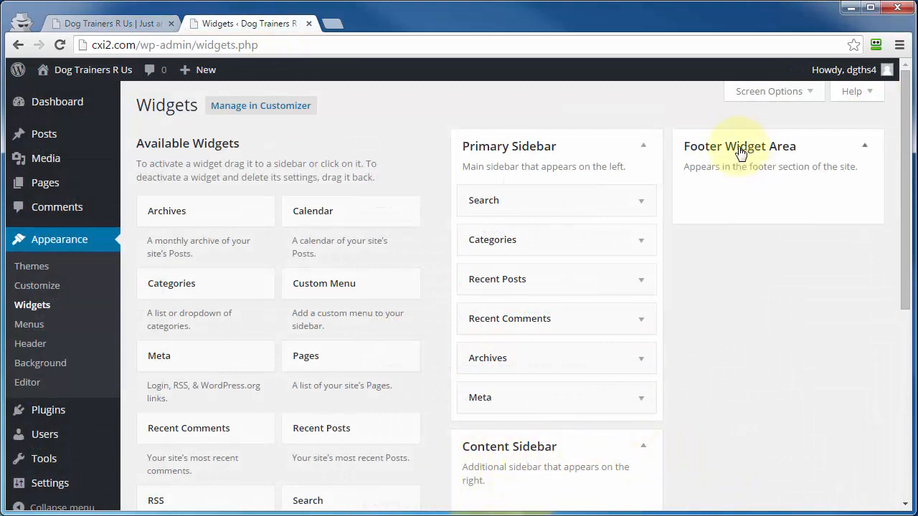
mouse_move(583, 118)
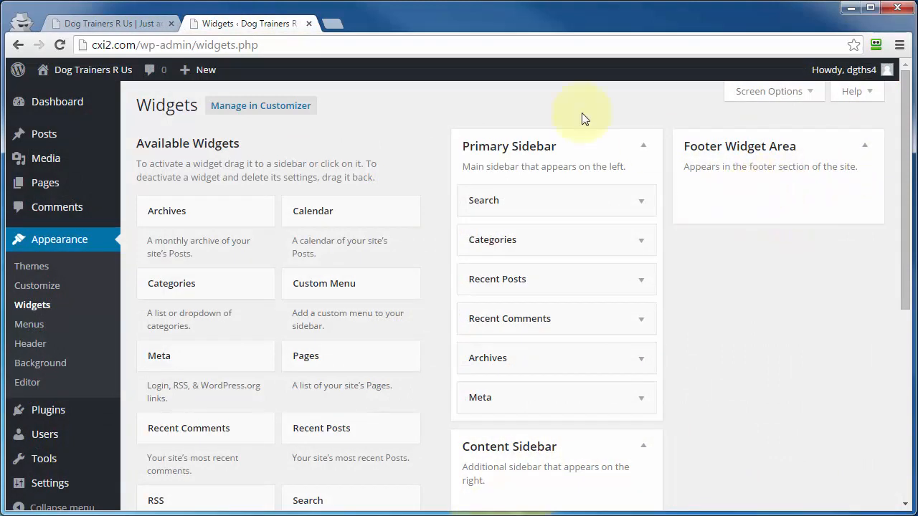
left_click(100, 22)
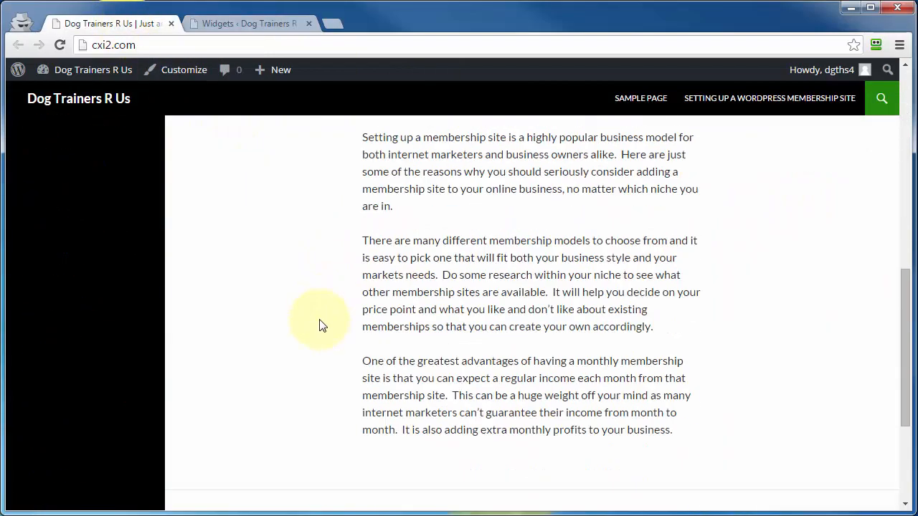
scroll("down", 3)
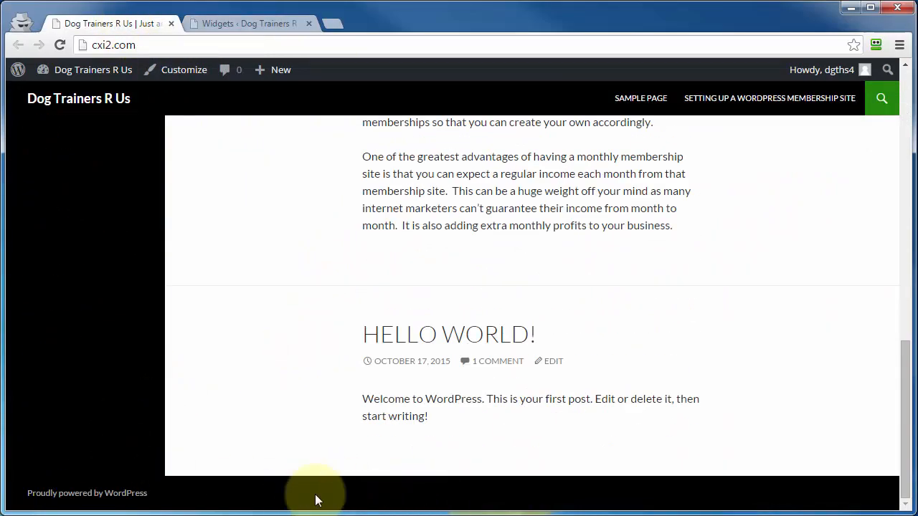
left_click(247, 23)
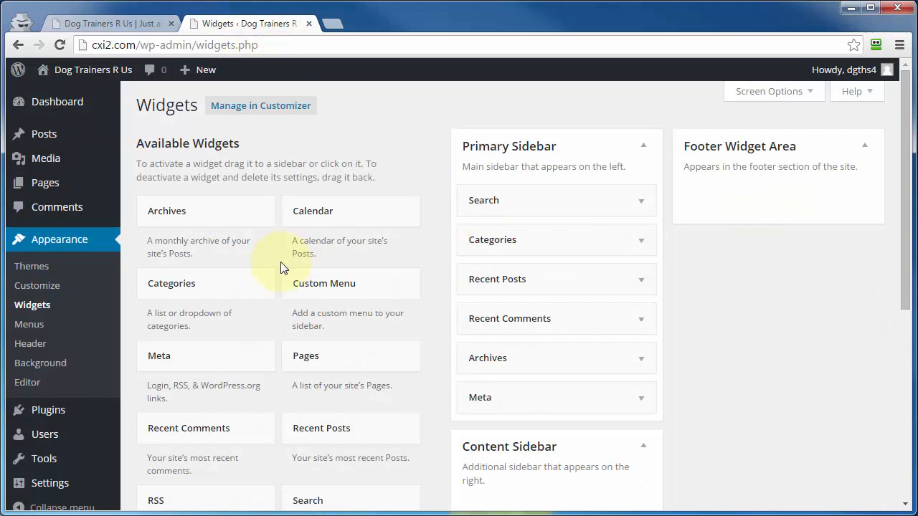
mouse_move(318, 215)
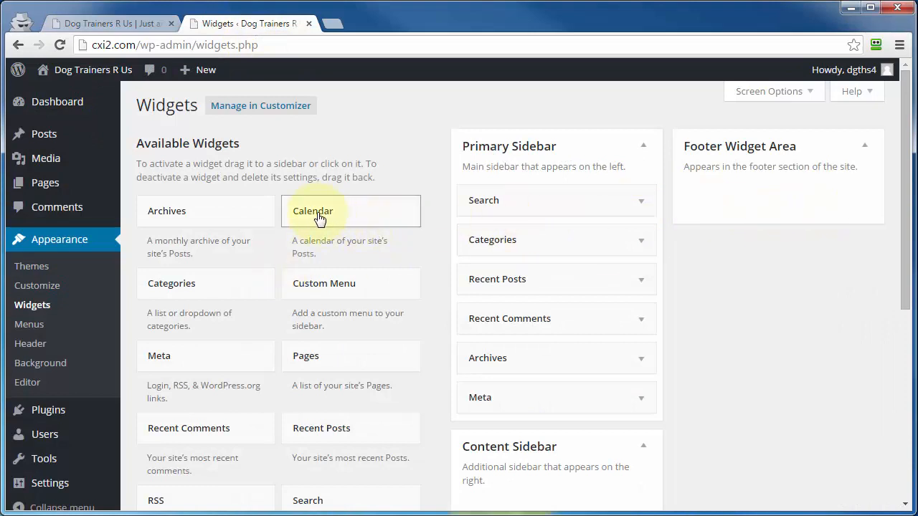
Place a Calendar widget in the Footer Widget Area, title it 'Demo Calendar' and save it.
left_click_drag(318, 211, 757, 195)
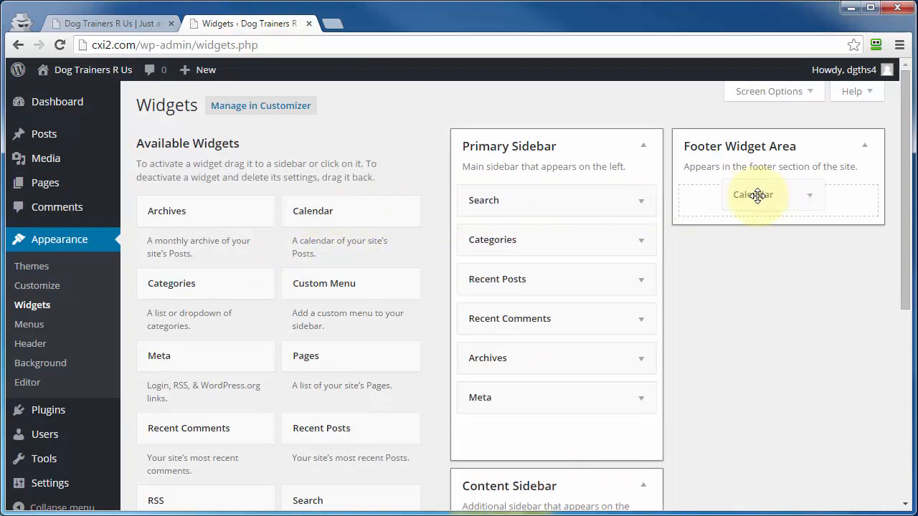
left_click(757, 195)
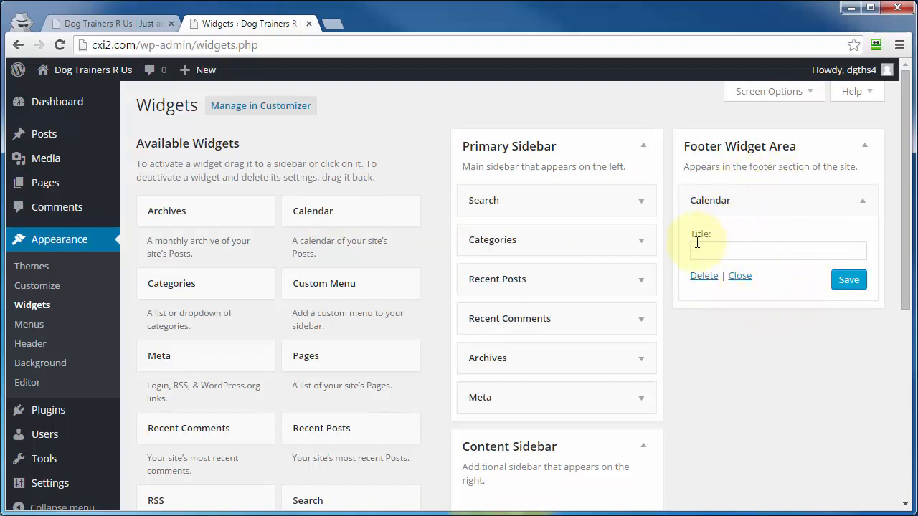
type("Demo Calendar")
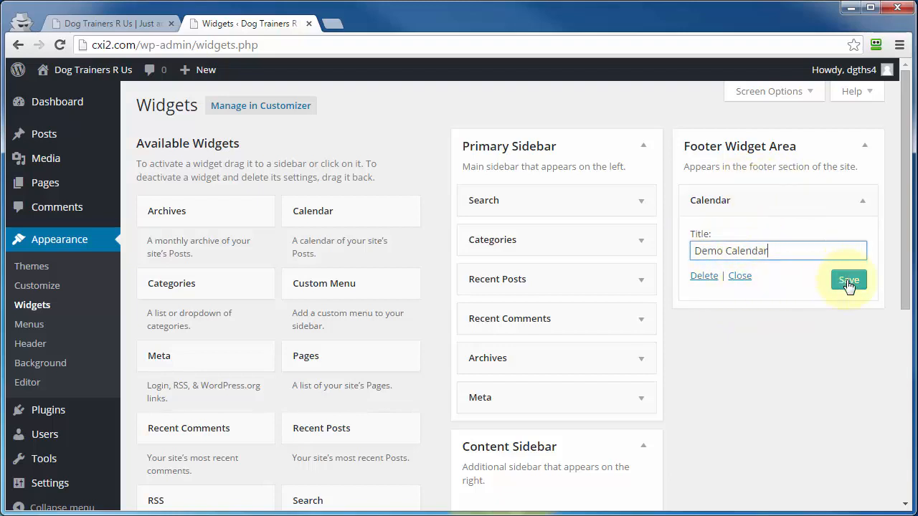
left_click(848, 280)
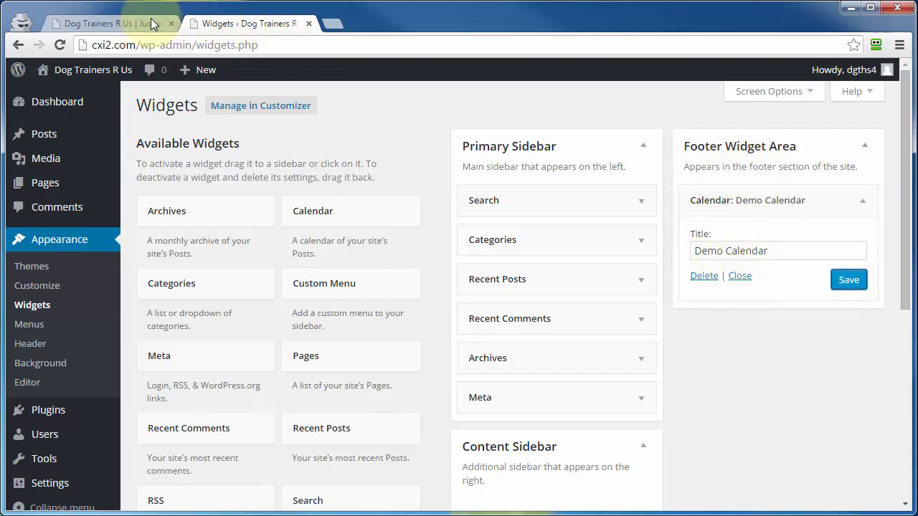
left_click(107, 23)
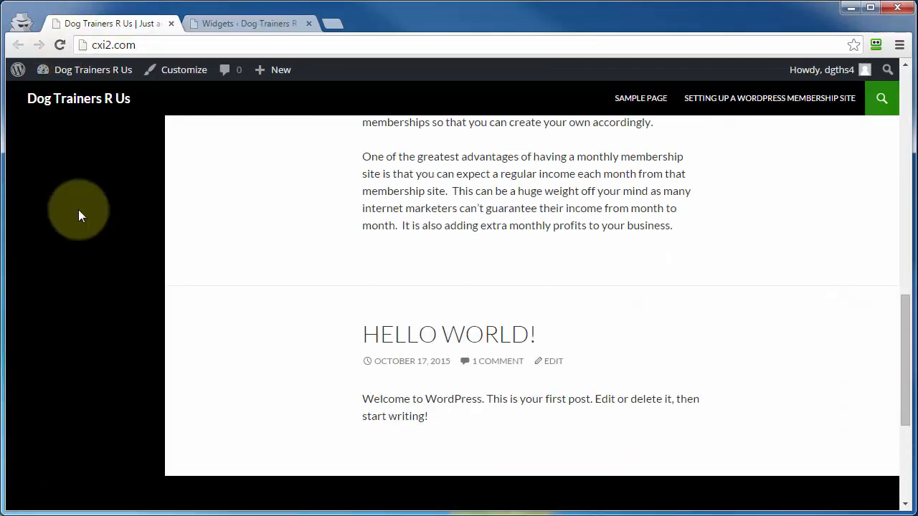
scroll("down", 3)
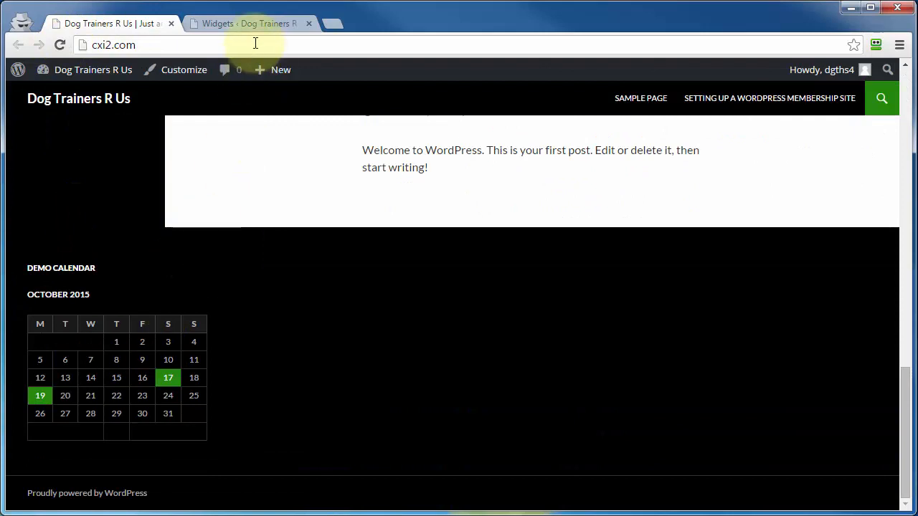
left_click(249, 23)
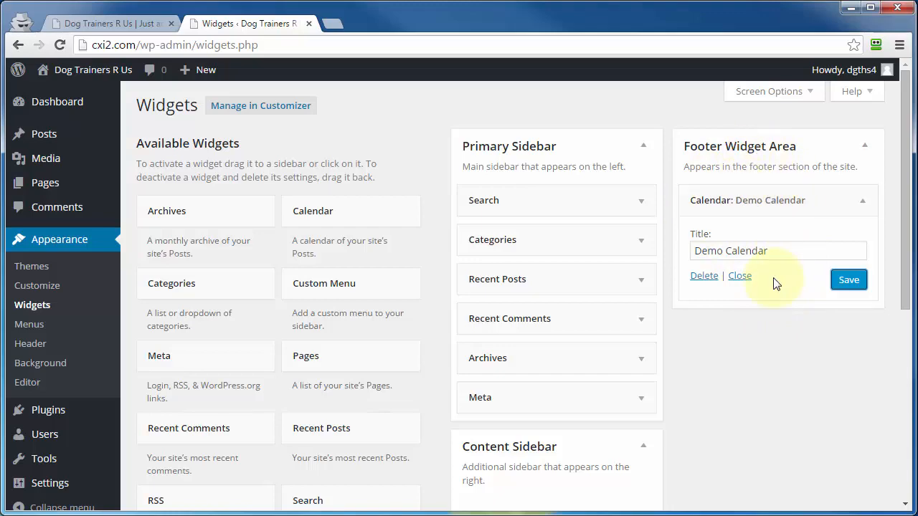
Scroll down the Widgets page toward the Inactive Widgets section.
scroll("down", 3)
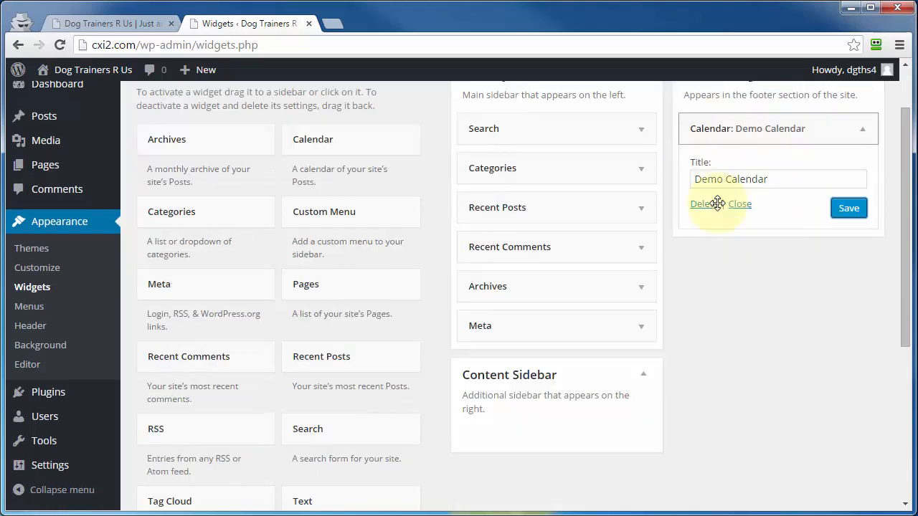
scroll("down", 3)
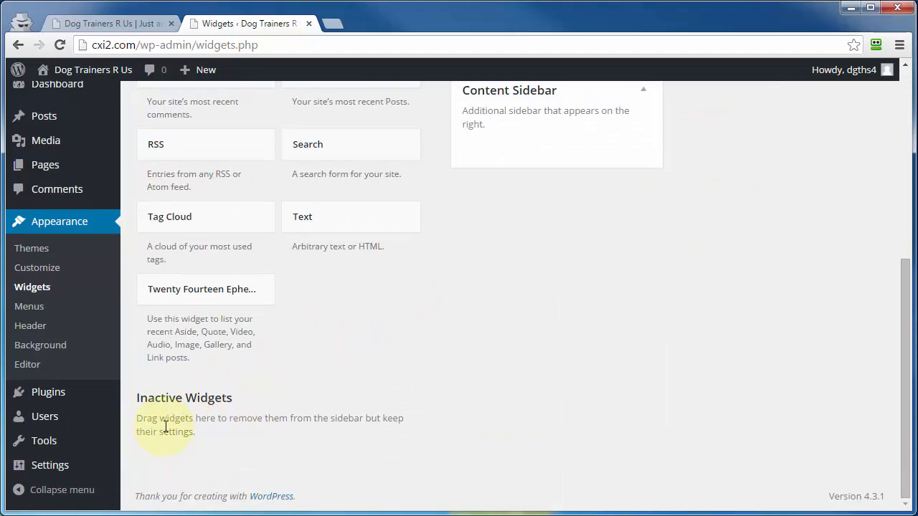
mouse_move(232, 478)
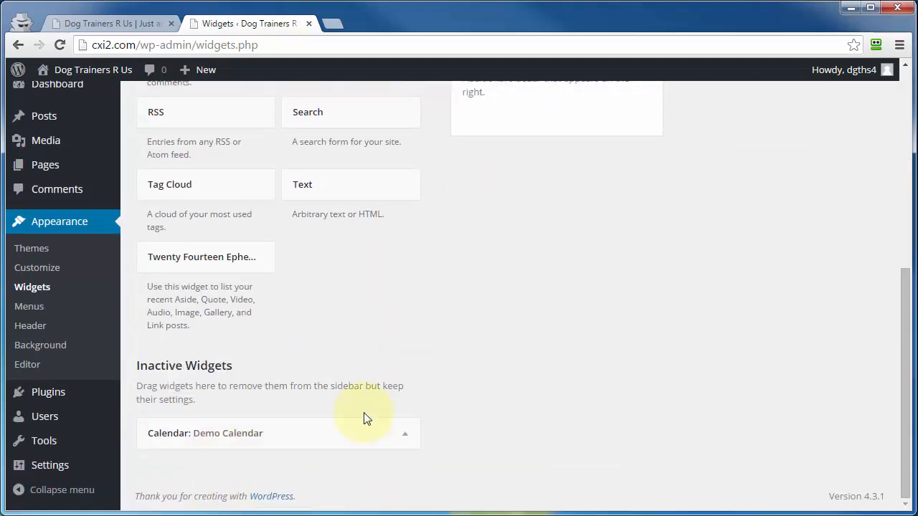
mouse_move(234, 433)
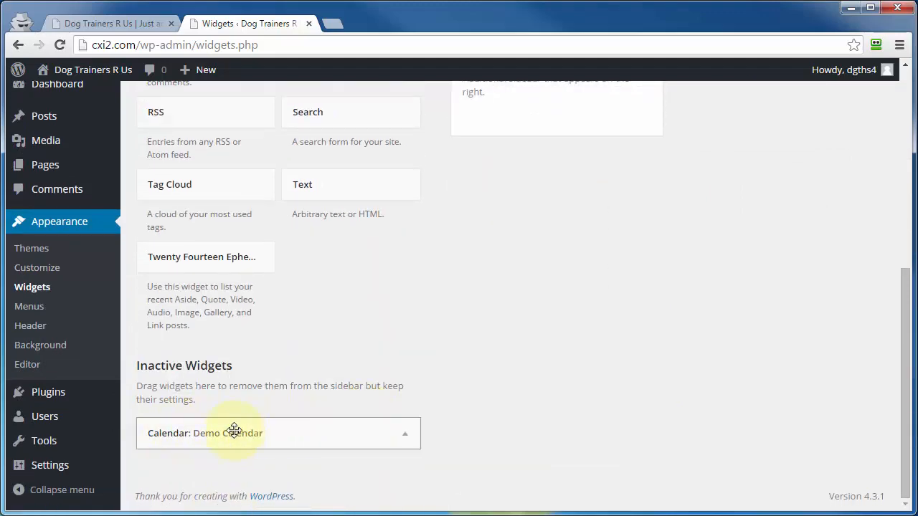
mouse_move(539, 452)
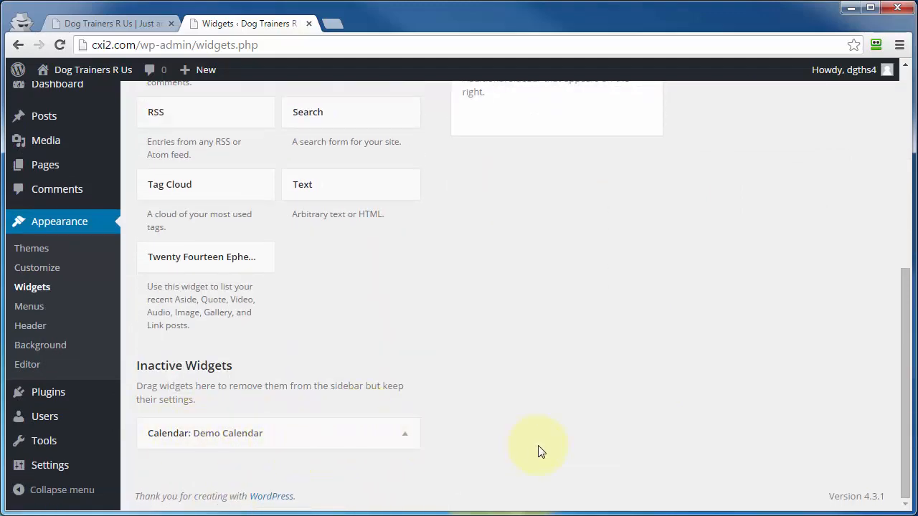
mouse_move(683, 384)
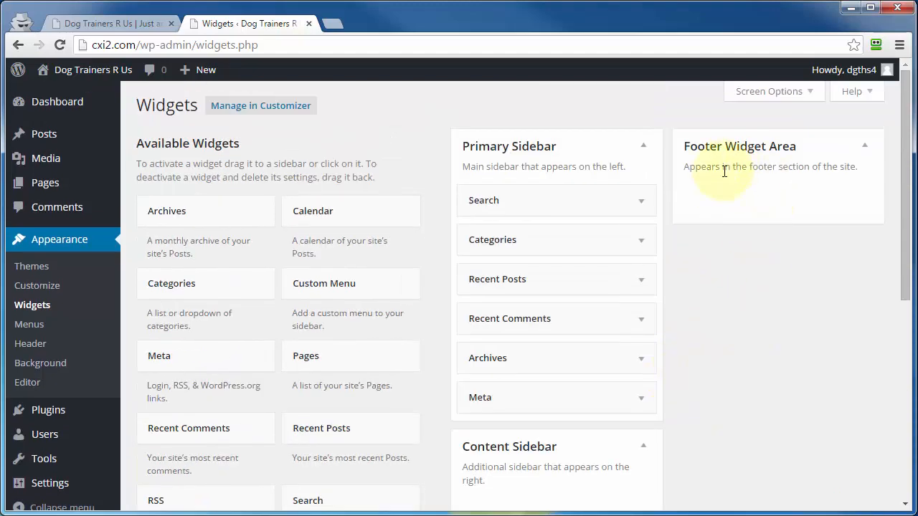
scroll("down", 3)
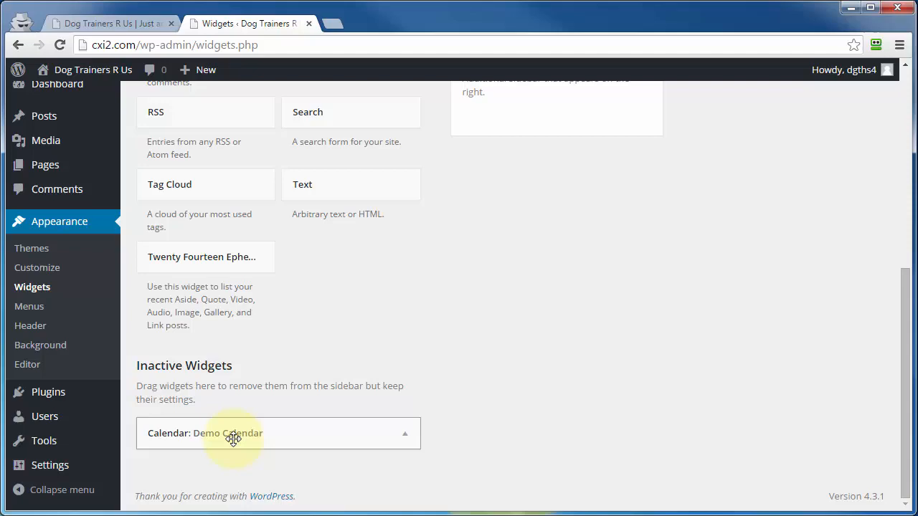
mouse_move(252, 437)
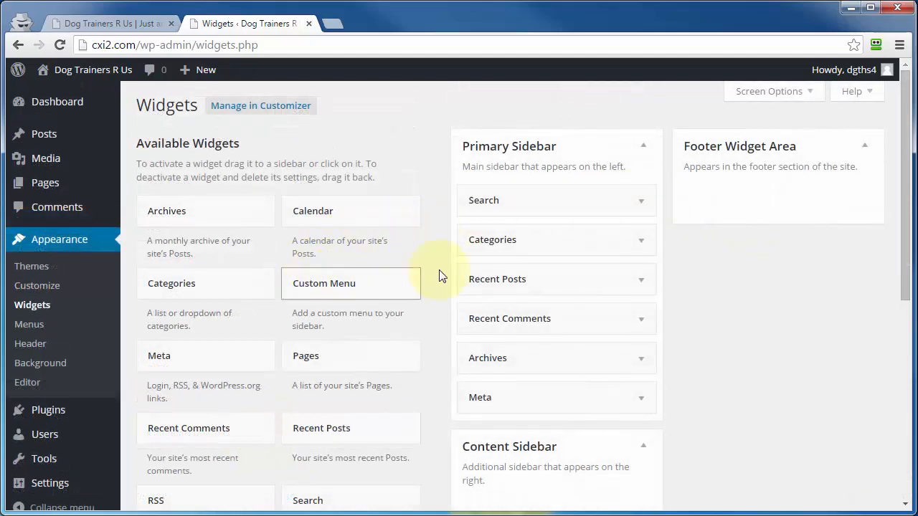
mouse_move(311, 287)
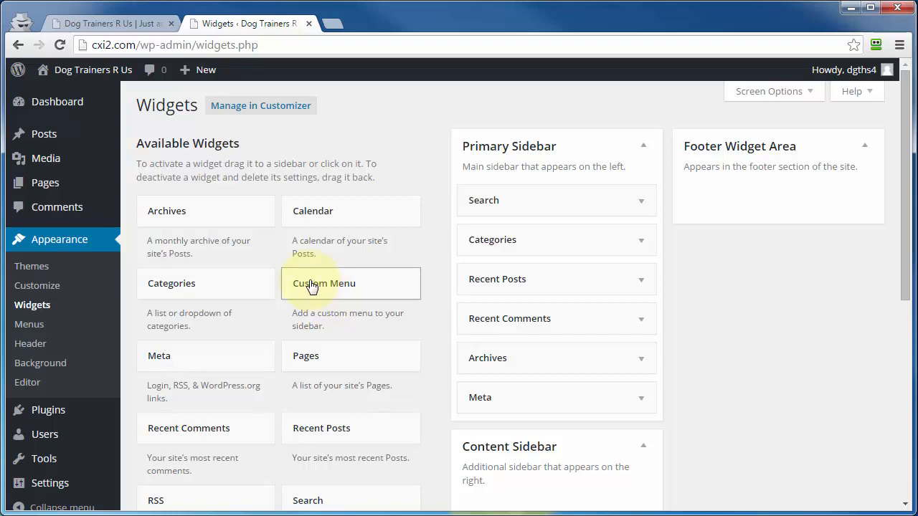
left_click(324, 284)
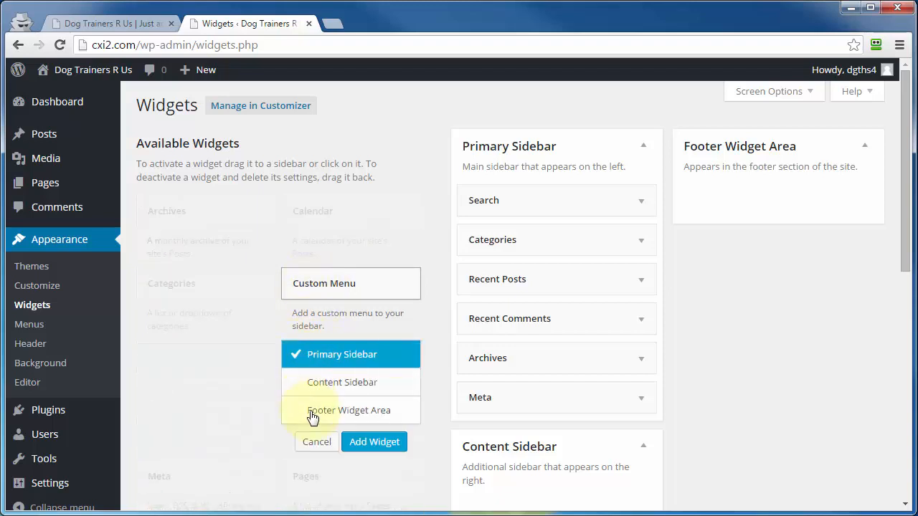
mouse_move(576, 212)
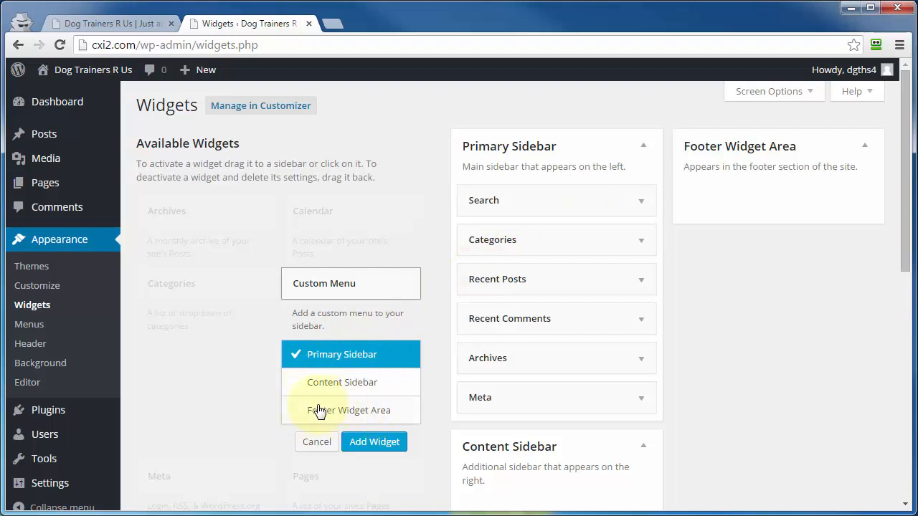
left_click(350, 410)
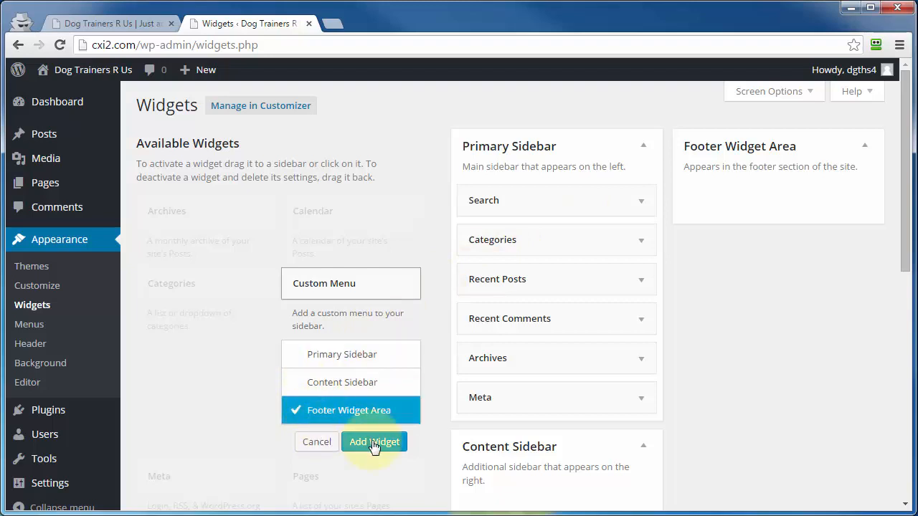
left_click(374, 441)
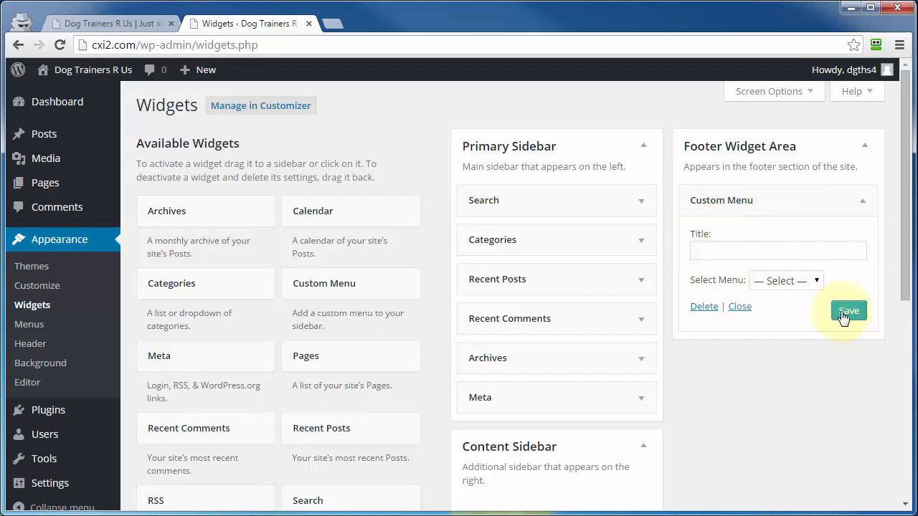
mouse_move(710, 310)
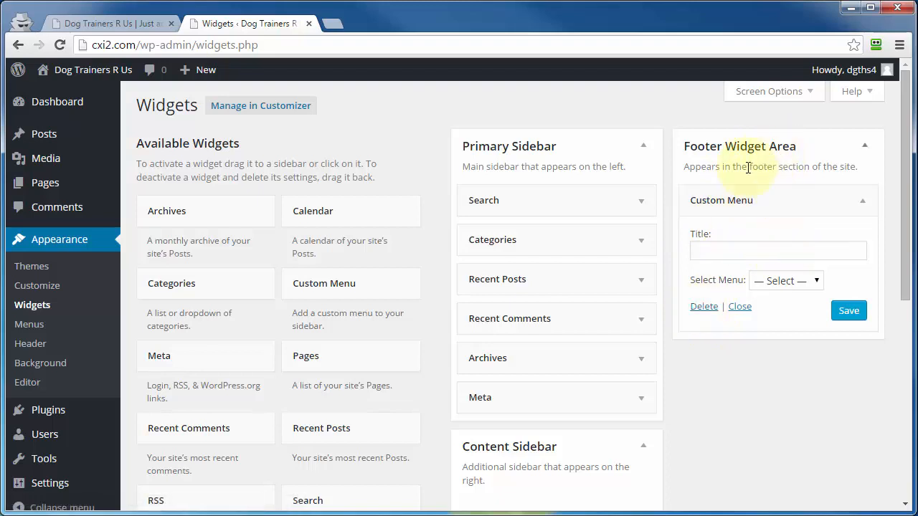
mouse_move(723, 244)
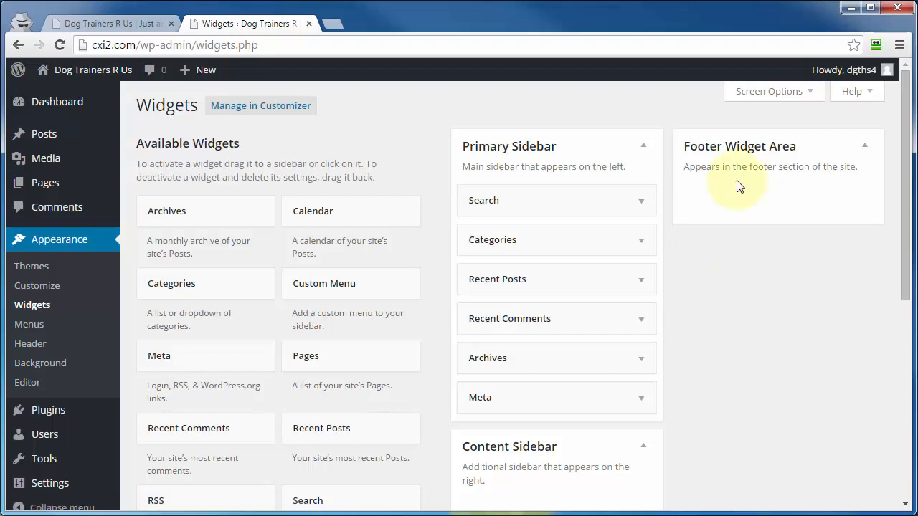
mouse_move(270, 222)
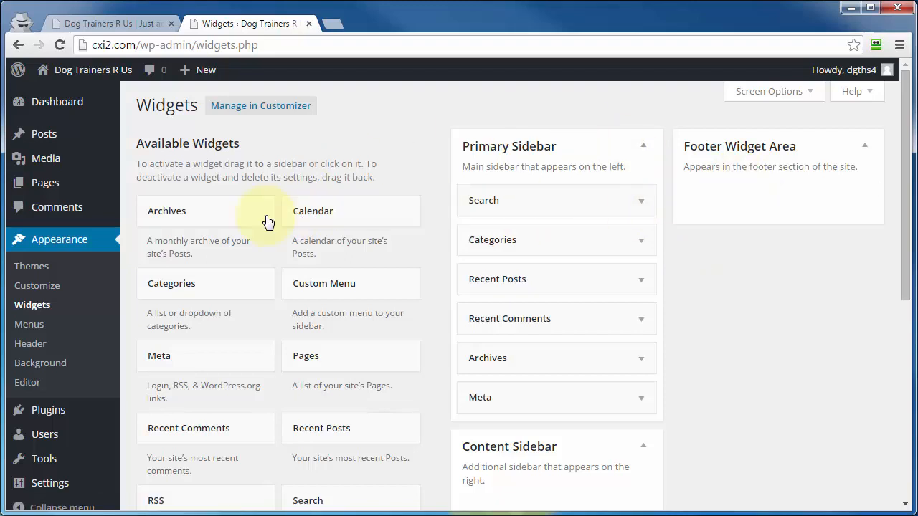
mouse_move(308, 324)
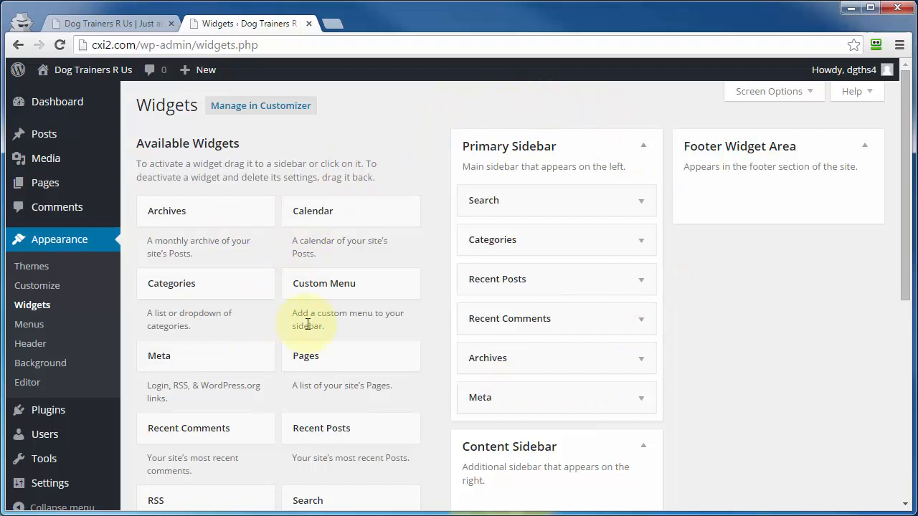
mouse_move(421, 327)
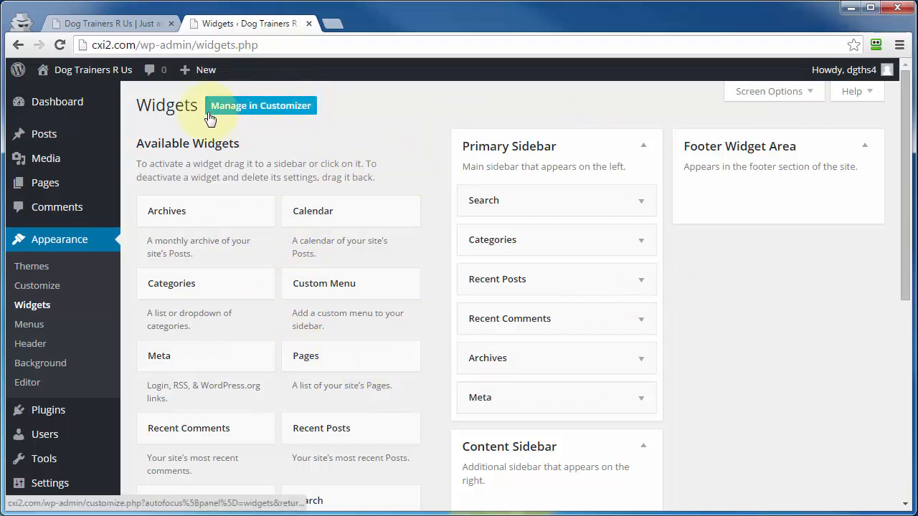
mouse_move(290, 106)
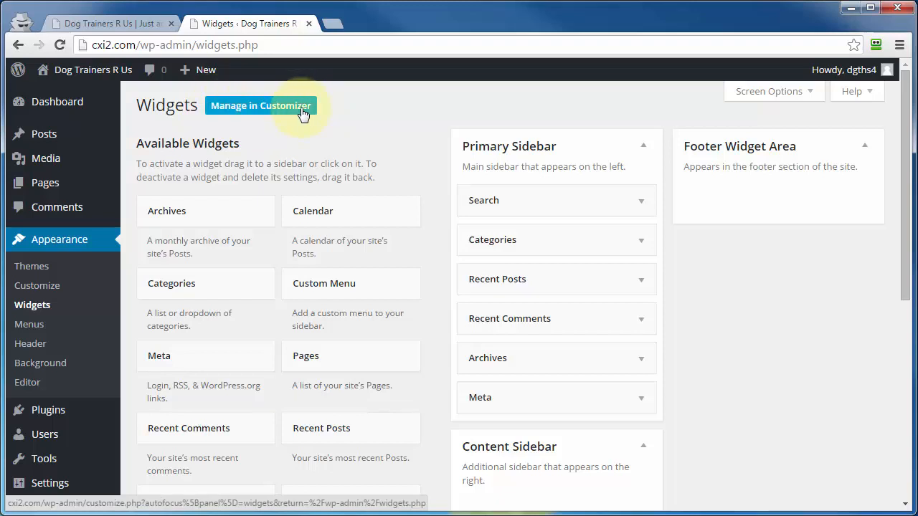
mouse_move(272, 112)
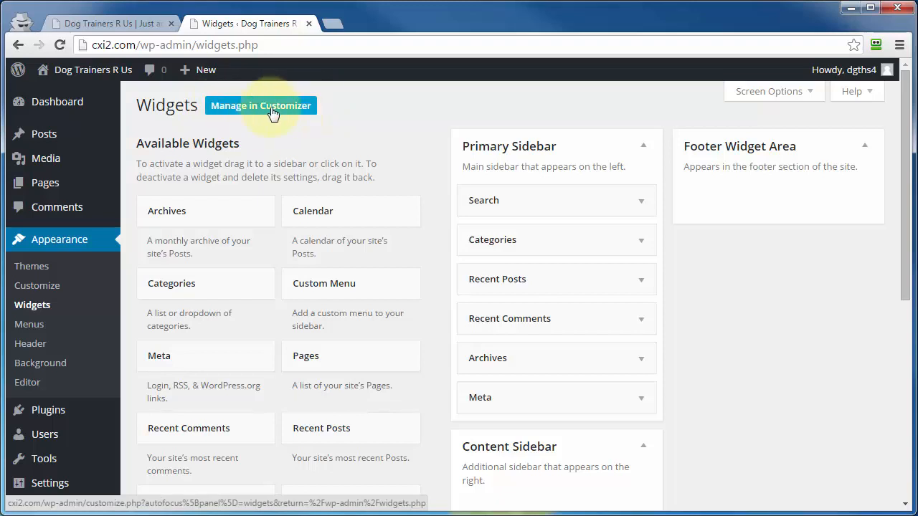
mouse_move(31, 304)
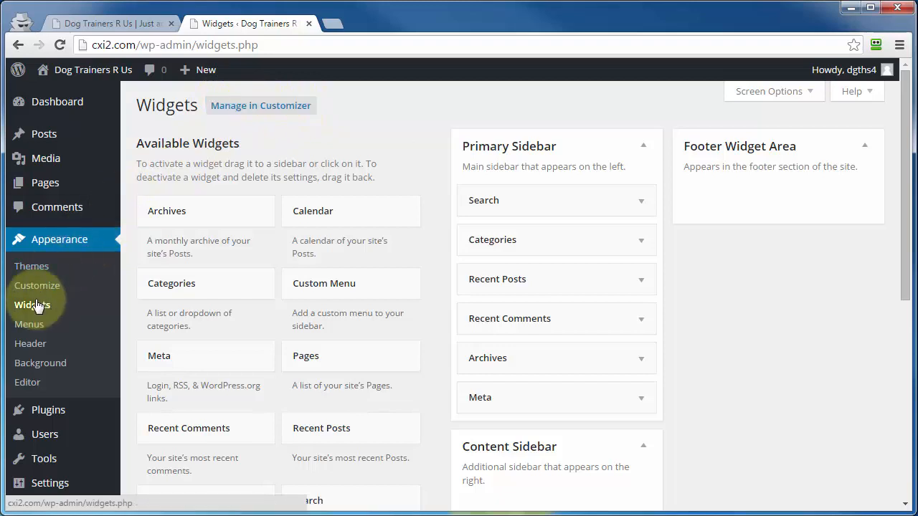
mouse_move(56, 291)
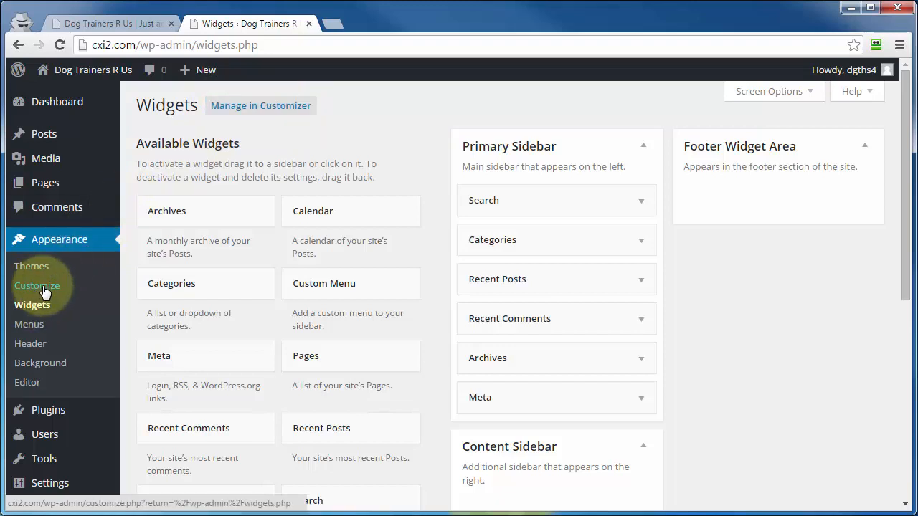
Go to Appearance in the dashboard to reach the installed themes.
left_click(38, 285)
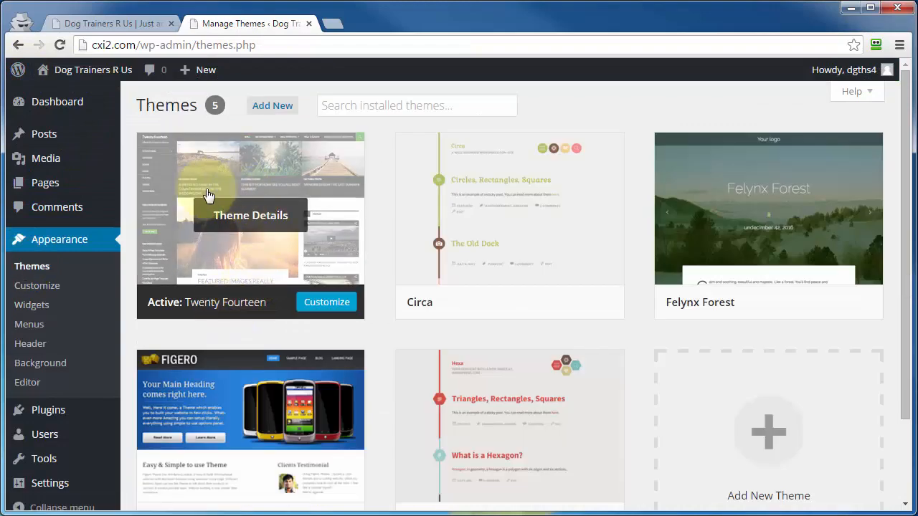
mouse_move(325, 301)
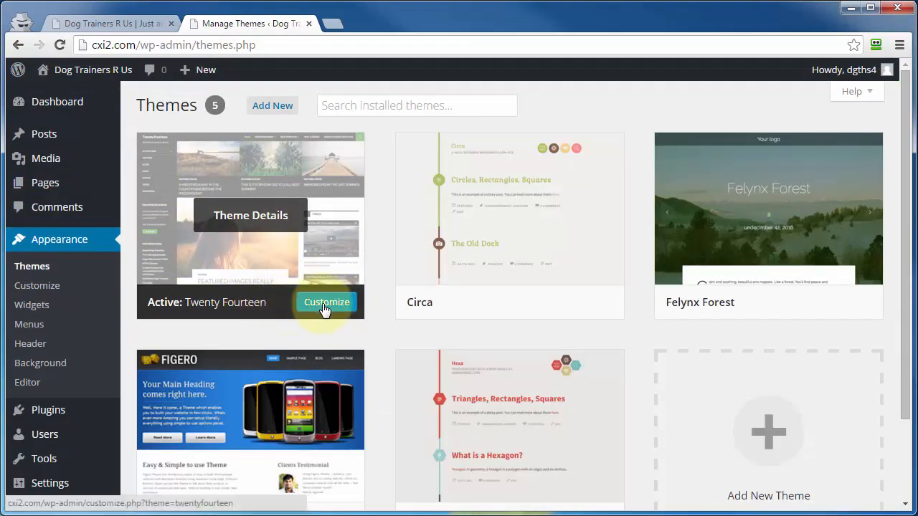
Customize the active Twenty Fourteen theme and show its Widgets panel.
left_click(327, 301)
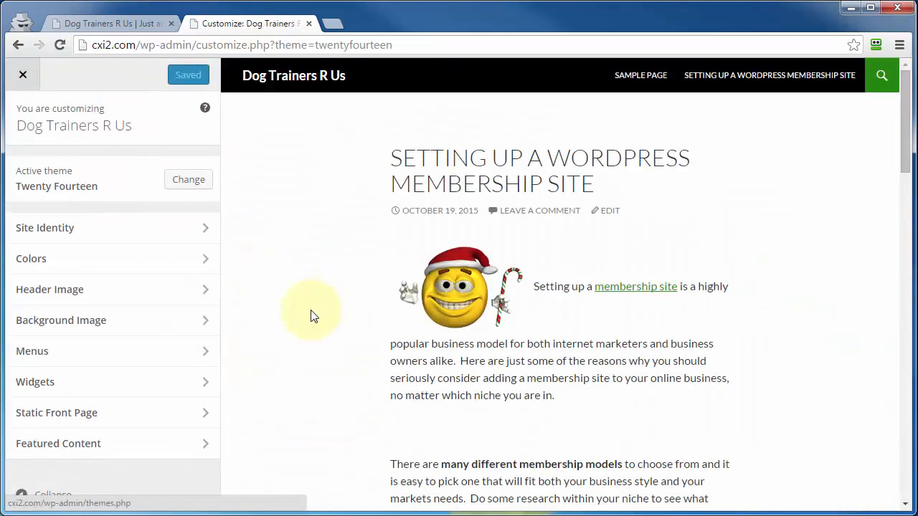
mouse_move(44, 290)
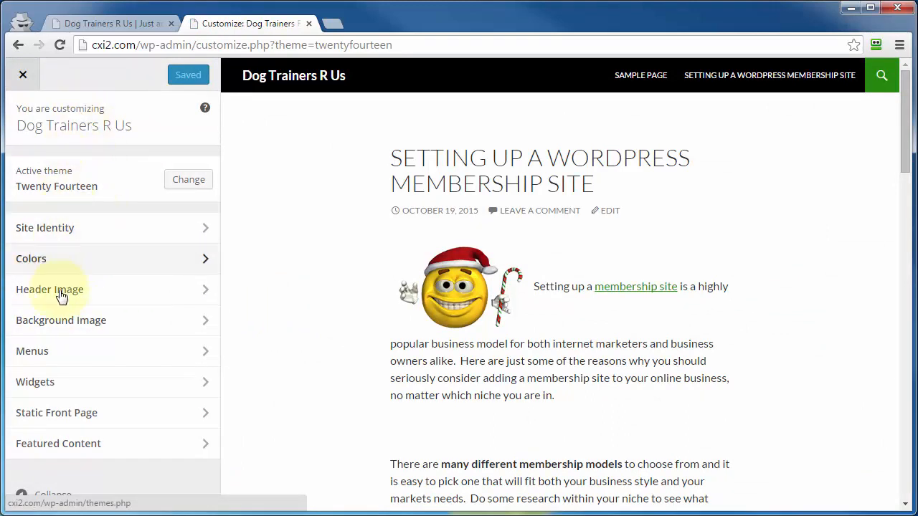
mouse_move(132, 395)
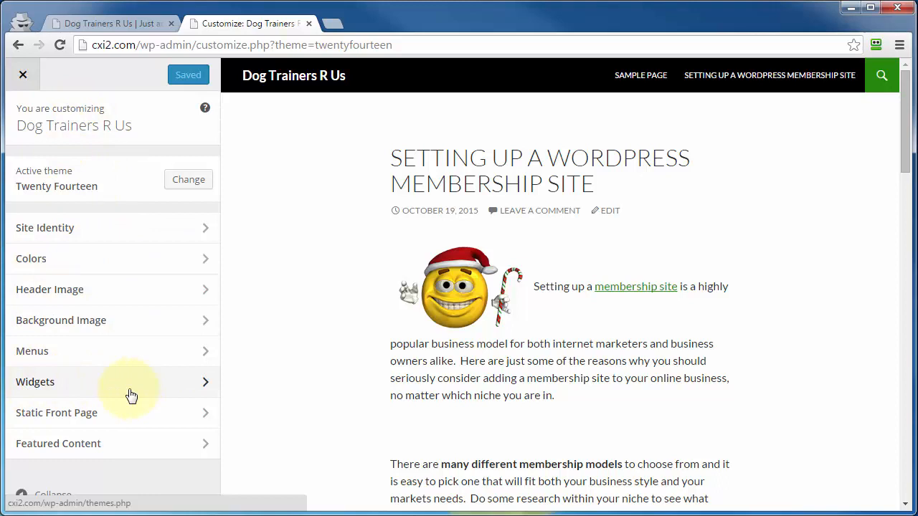
left_click(35, 382)
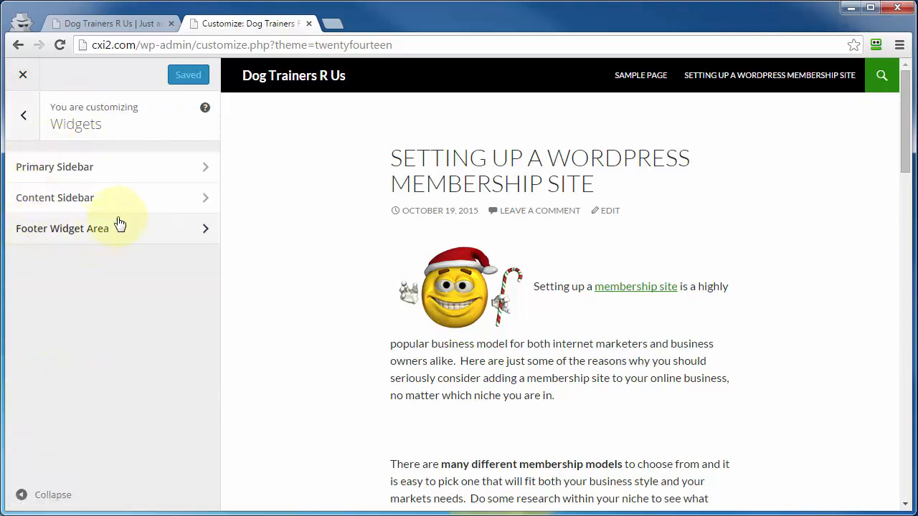
mouse_move(113, 167)
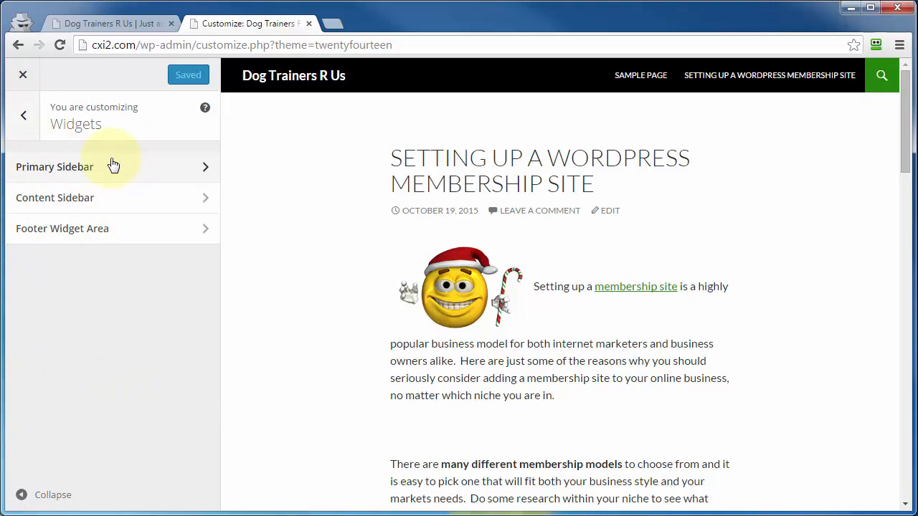
mouse_move(112, 166)
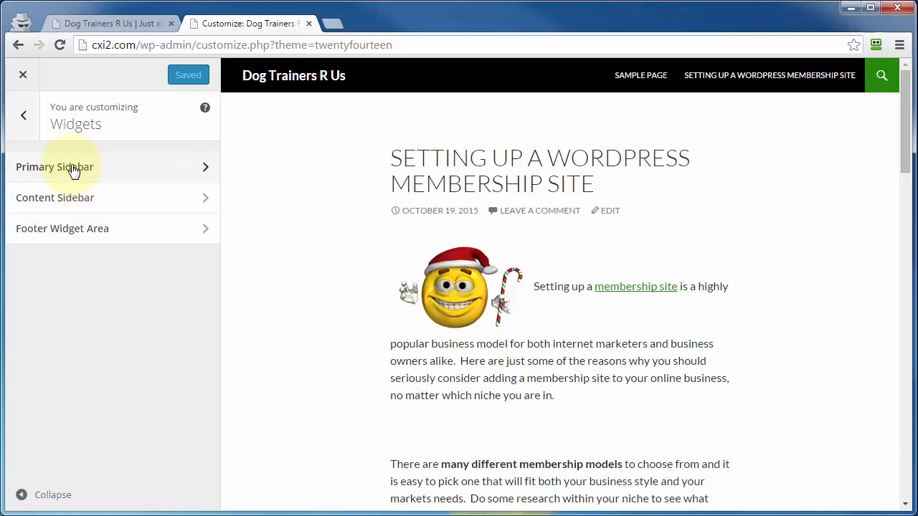
mouse_move(37, 169)
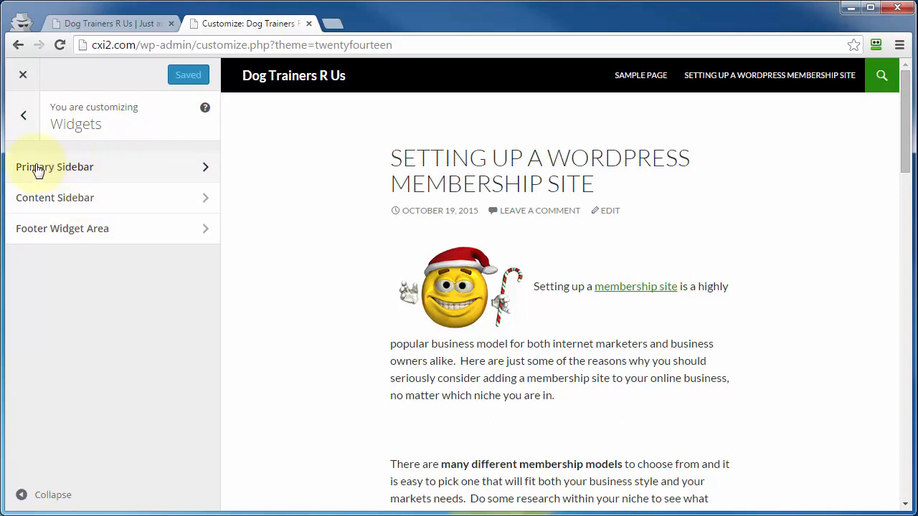
mouse_move(71, 173)
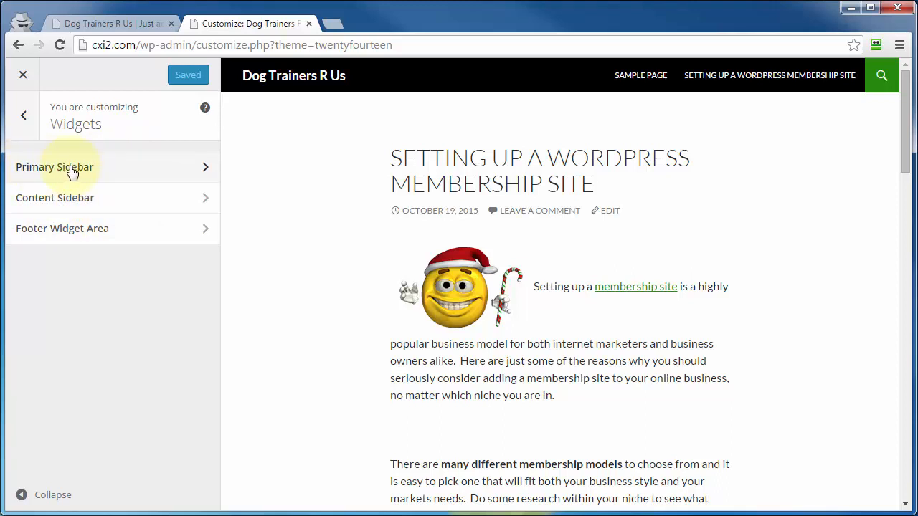
List the Primary Sidebar's six widgets and try moving Recent Posts above Search.
left_click(69, 167)
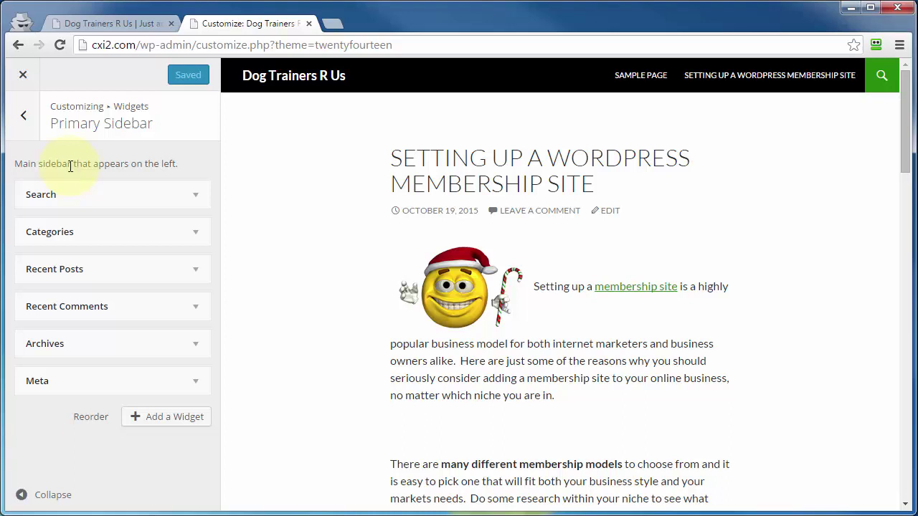
mouse_move(66, 207)
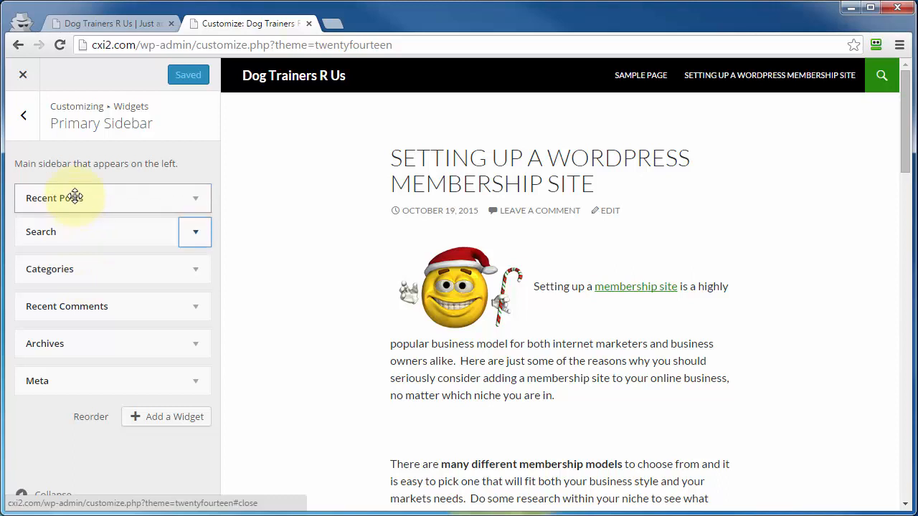
left_click_drag(74, 198, 65, 265)
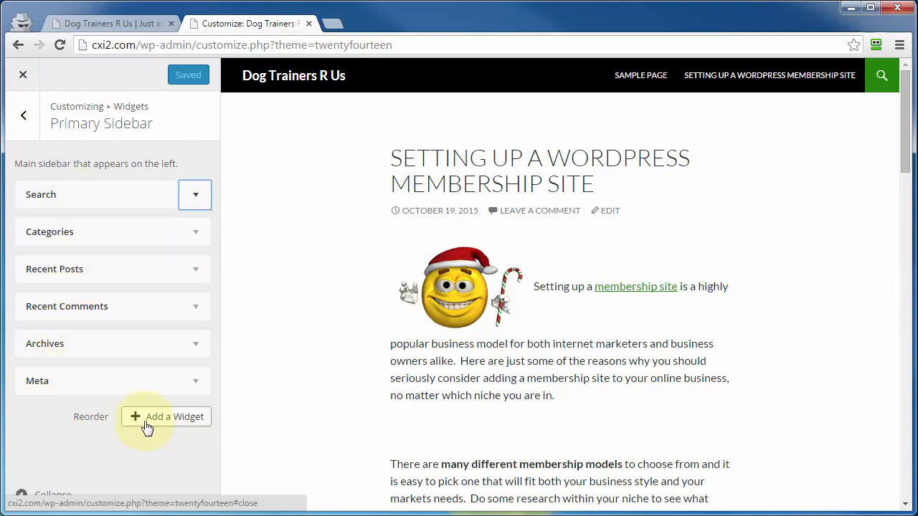
Add a Calendar widget to the Primary Sidebar from the available widgets list.
left_click(173, 416)
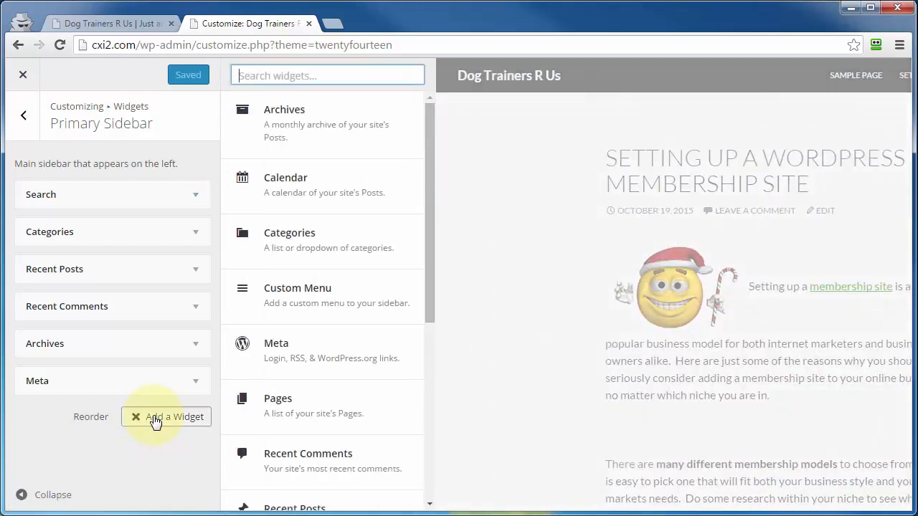
mouse_move(292, 199)
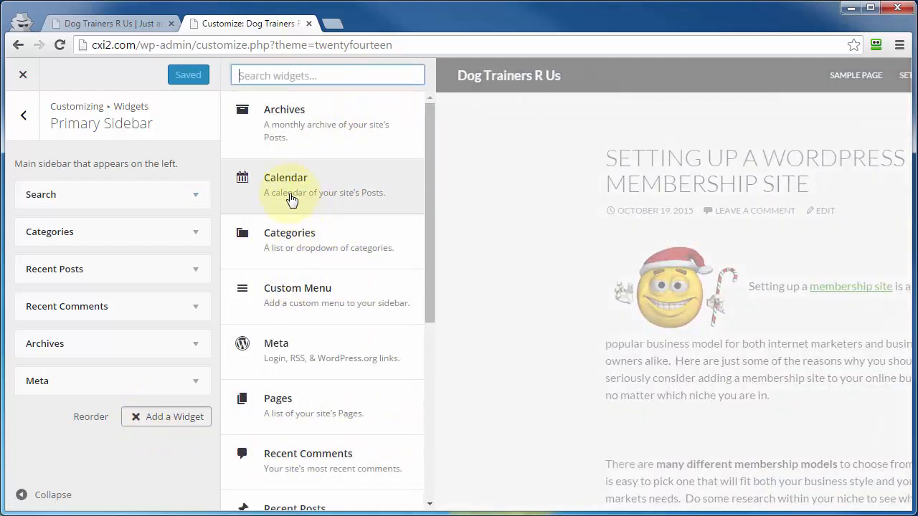
mouse_move(223, 176)
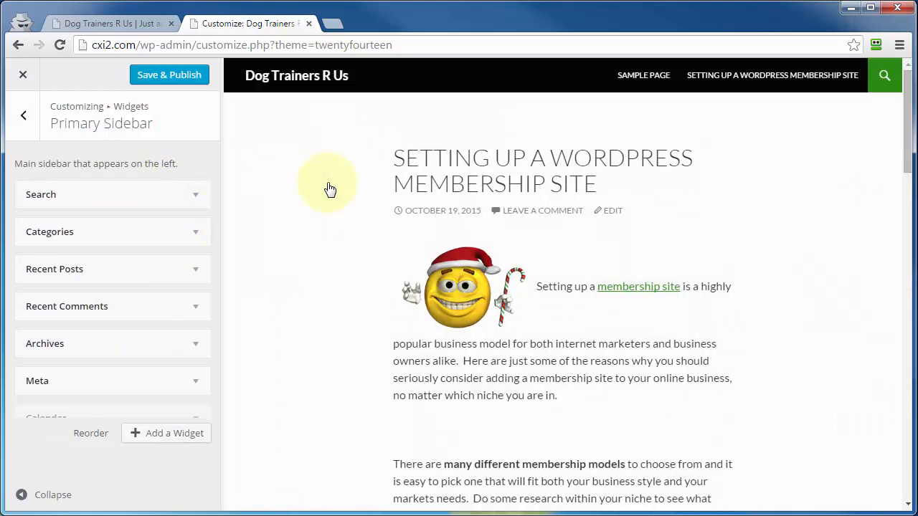
left_click(72, 419)
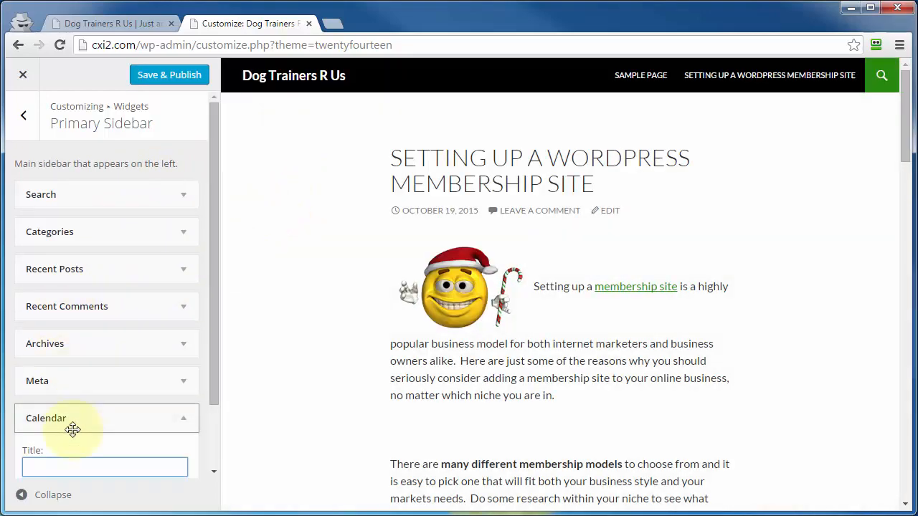
scroll("down", 3)
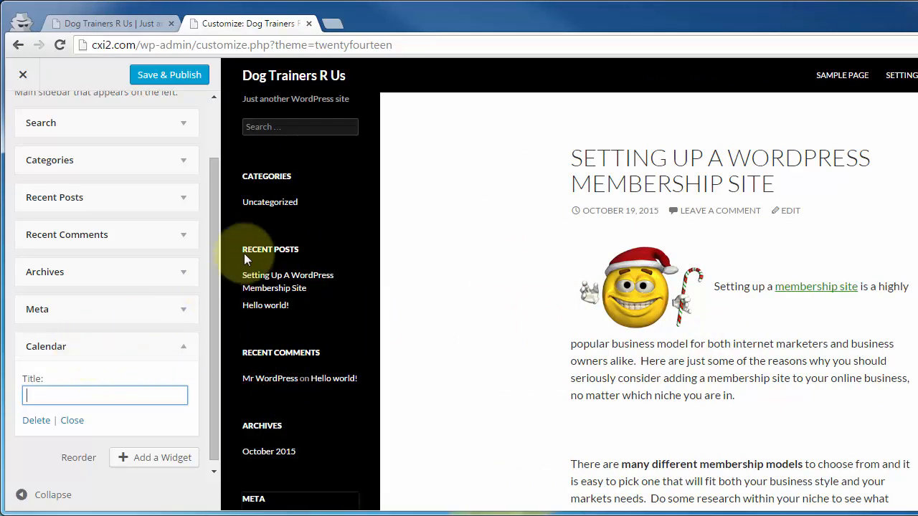
mouse_move(262, 155)
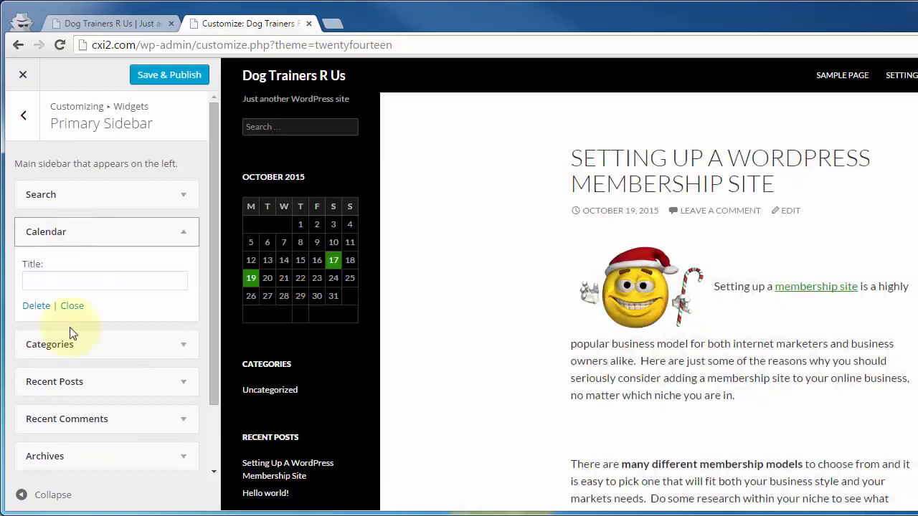
mouse_move(346, 370)
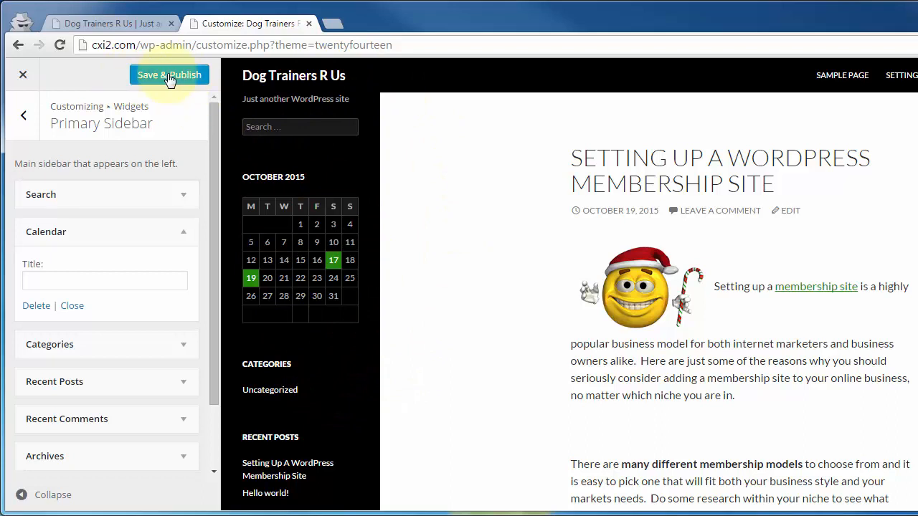
Save & Publish the sidebar changes, then reload the live site to see the calendar.
left_click(108, 23)
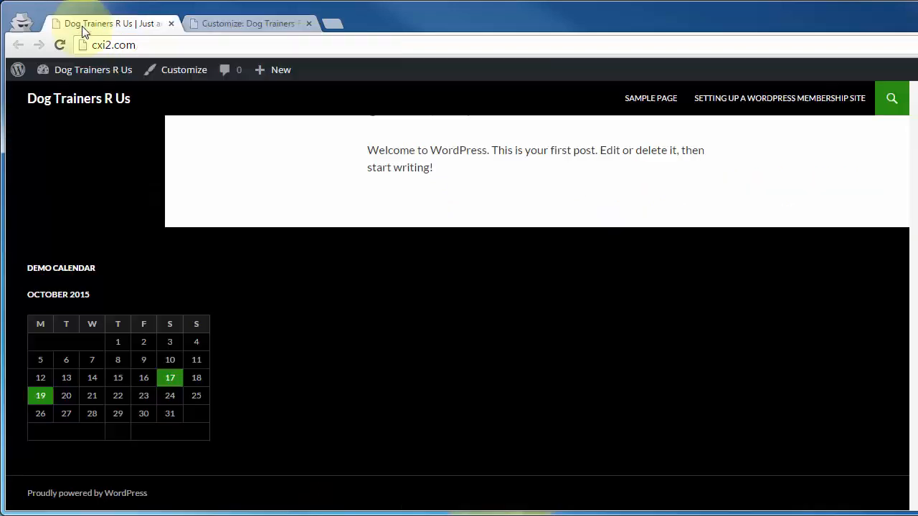
left_click(63, 44)
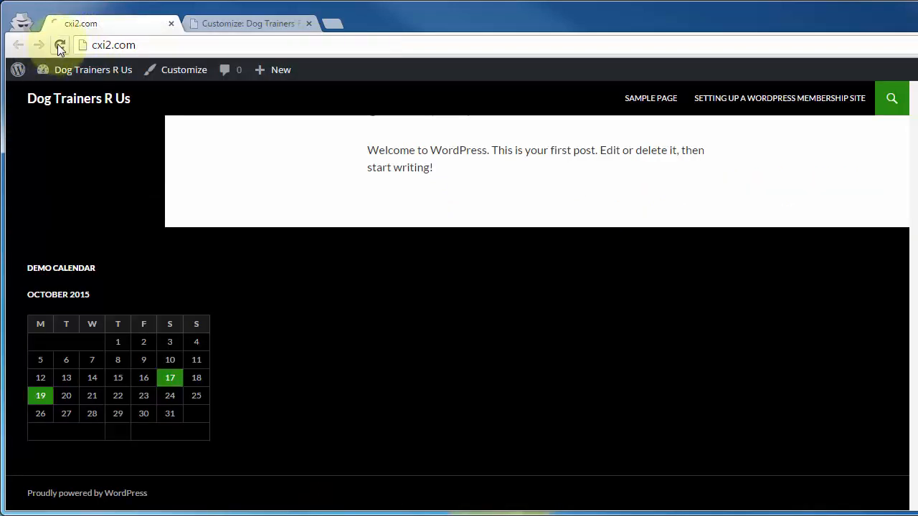
left_click(60, 43)
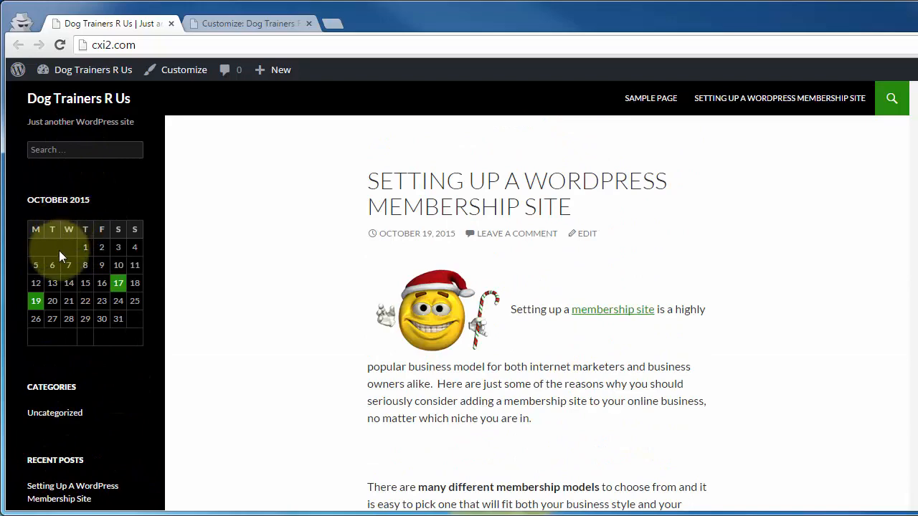
mouse_move(88, 208)
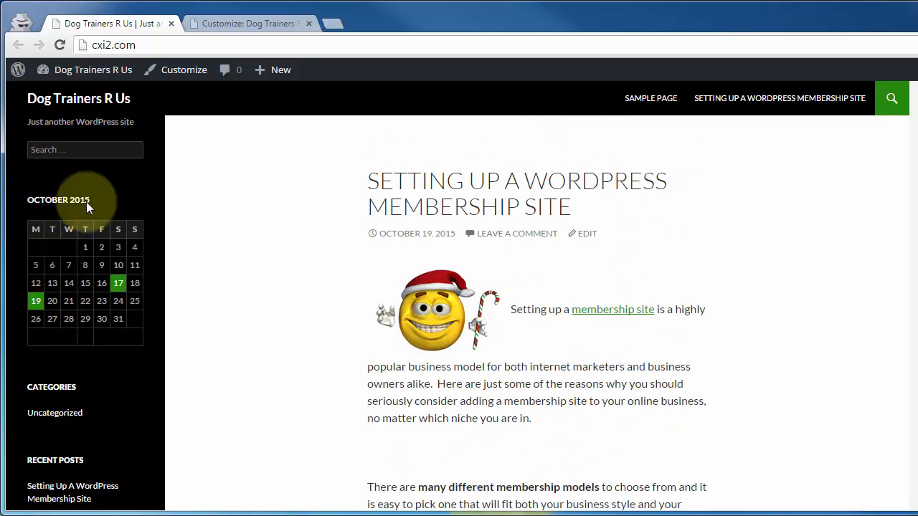